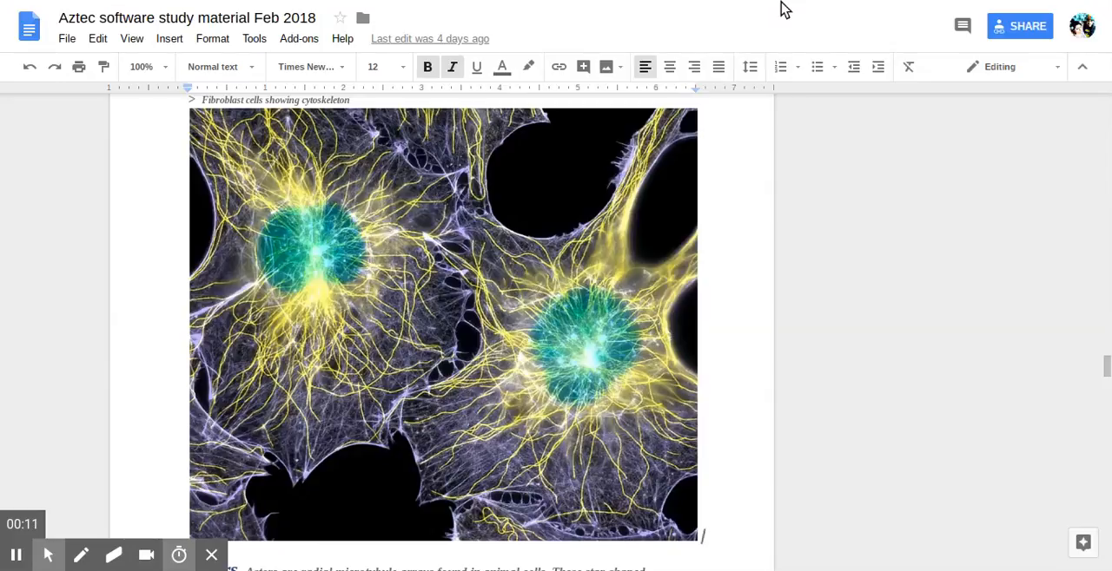
mouse_move(962, 17)
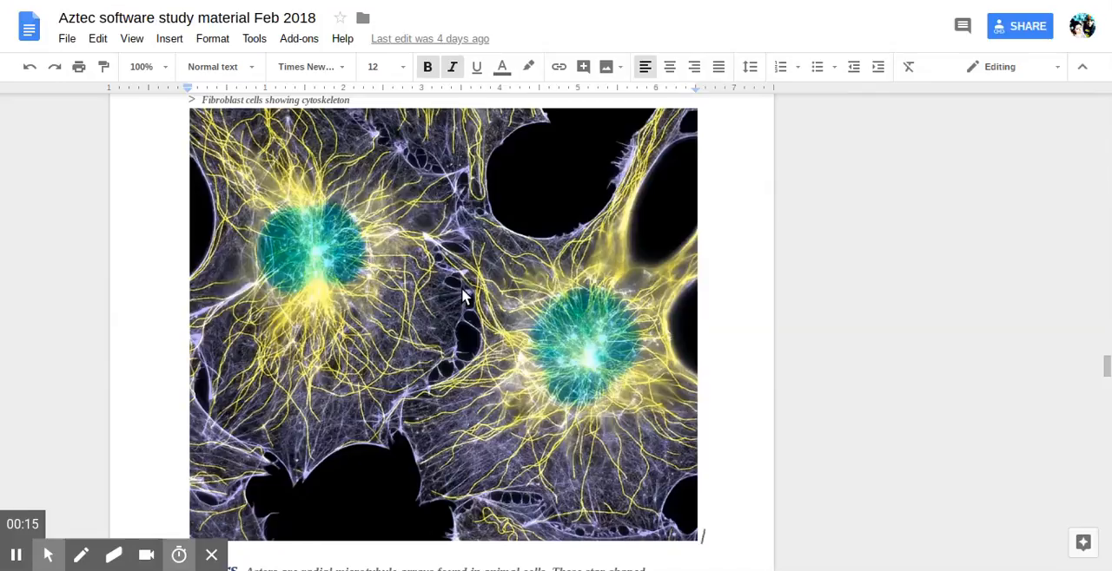
mouse_move(460, 285)
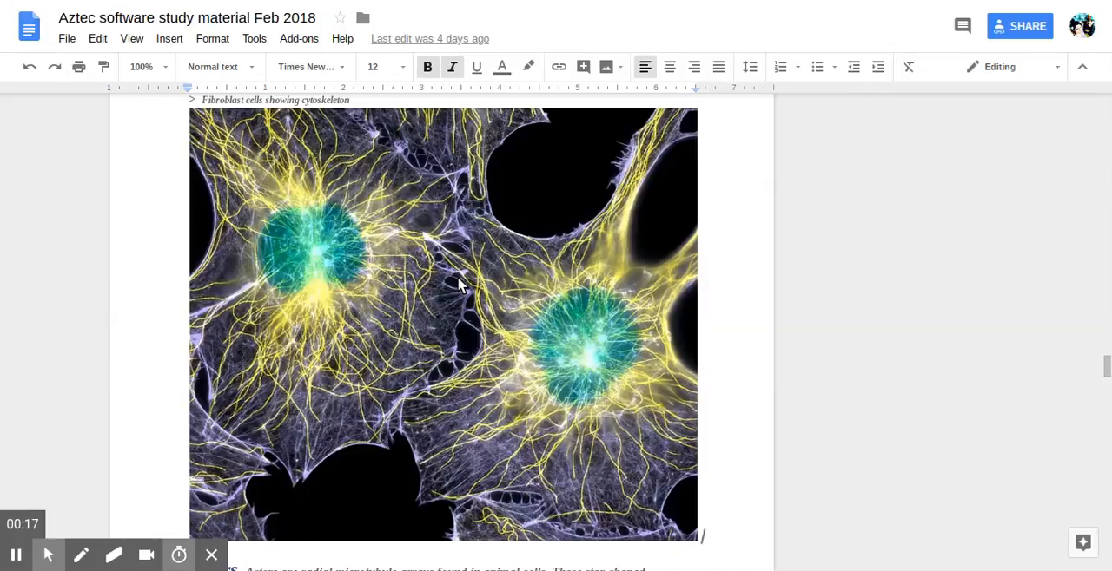
mouse_move(373, 222)
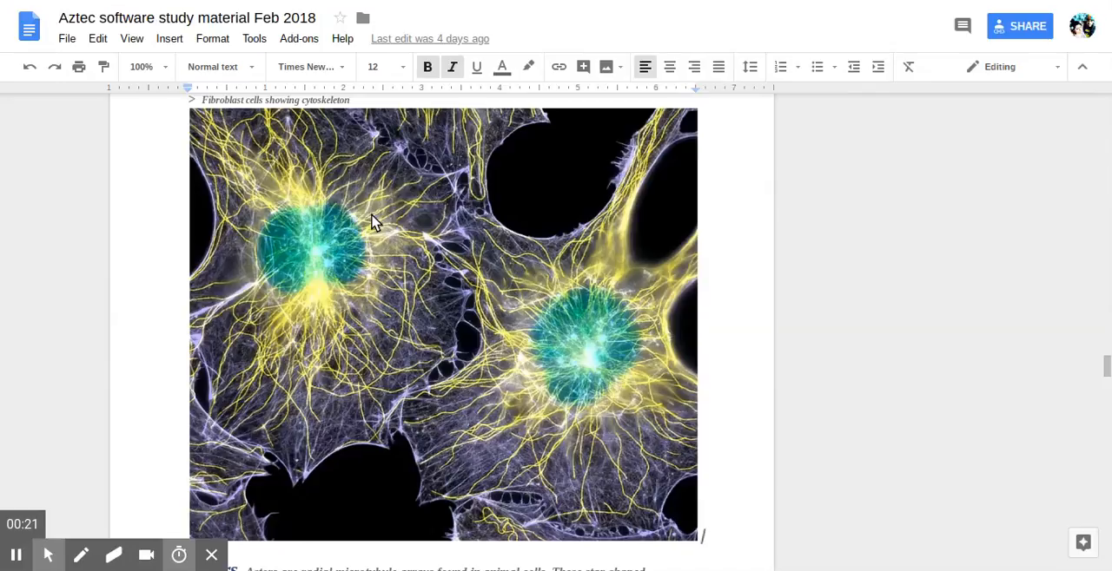
mouse_move(483, 304)
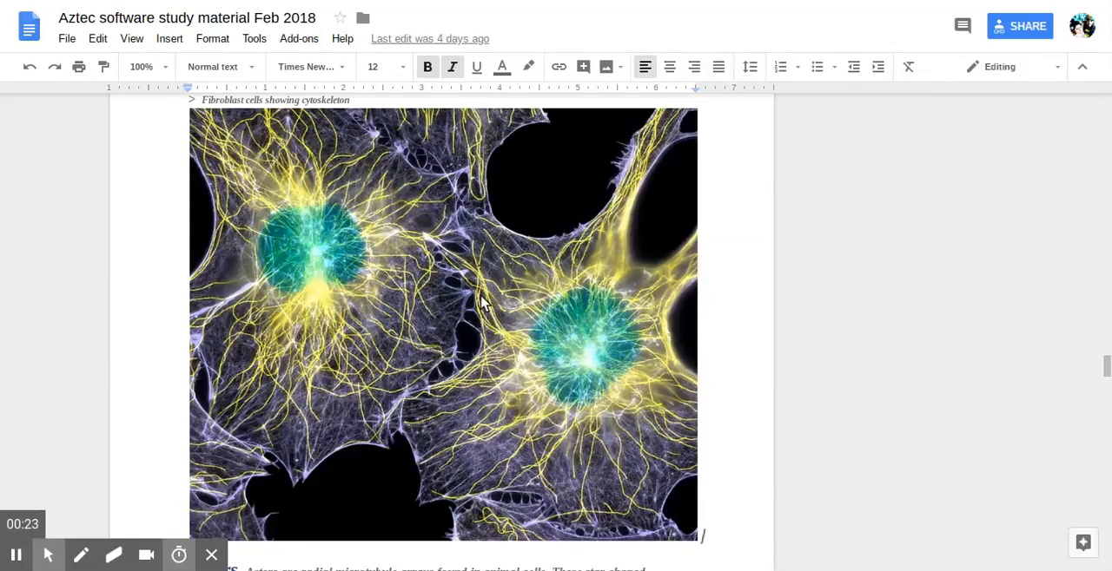
mouse_move(778, 400)
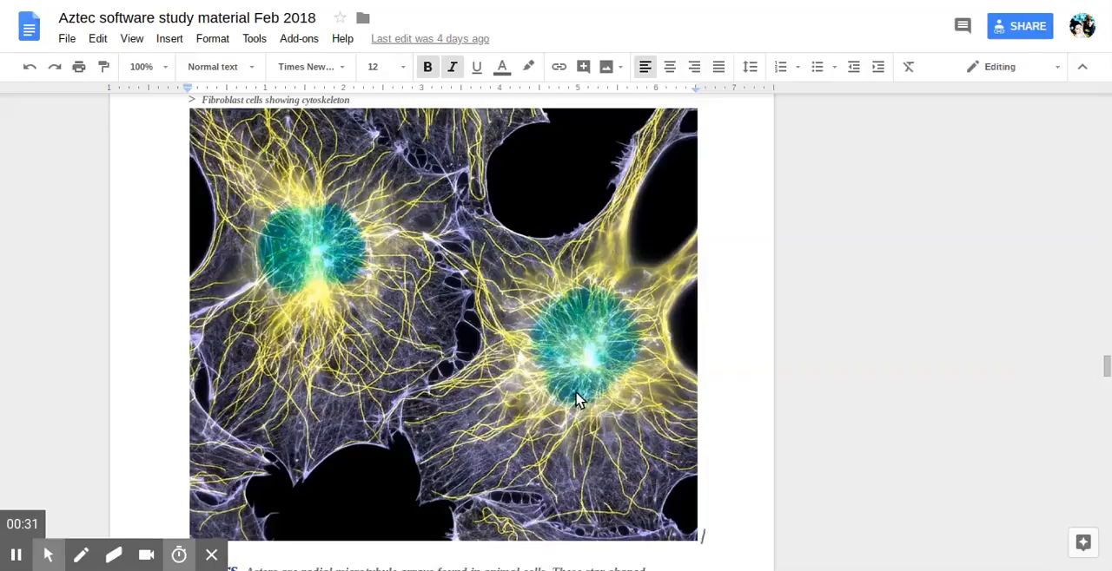
mouse_move(752, 368)
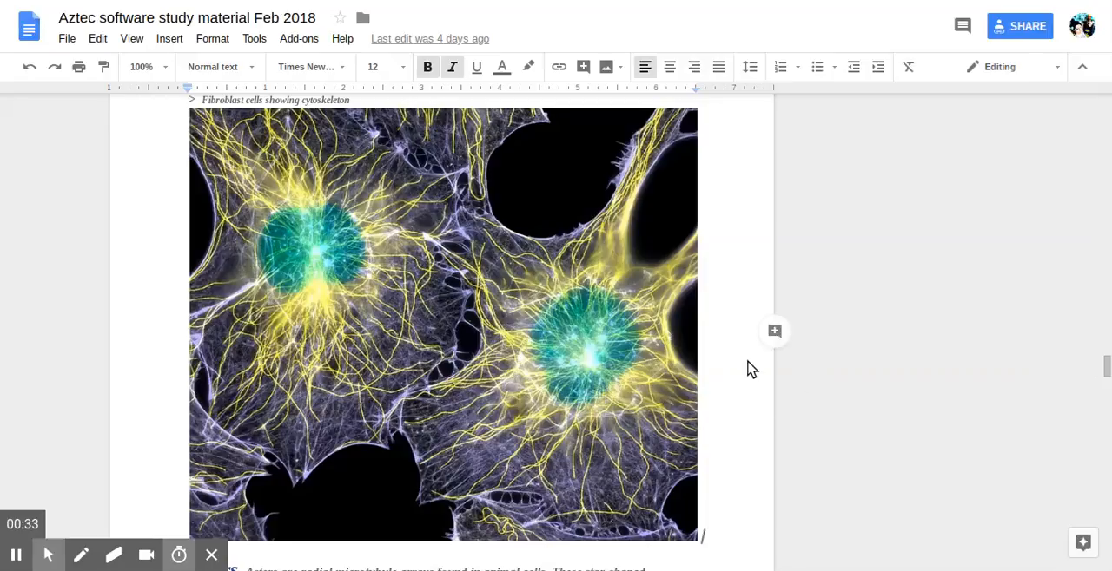
scroll(down, 3)
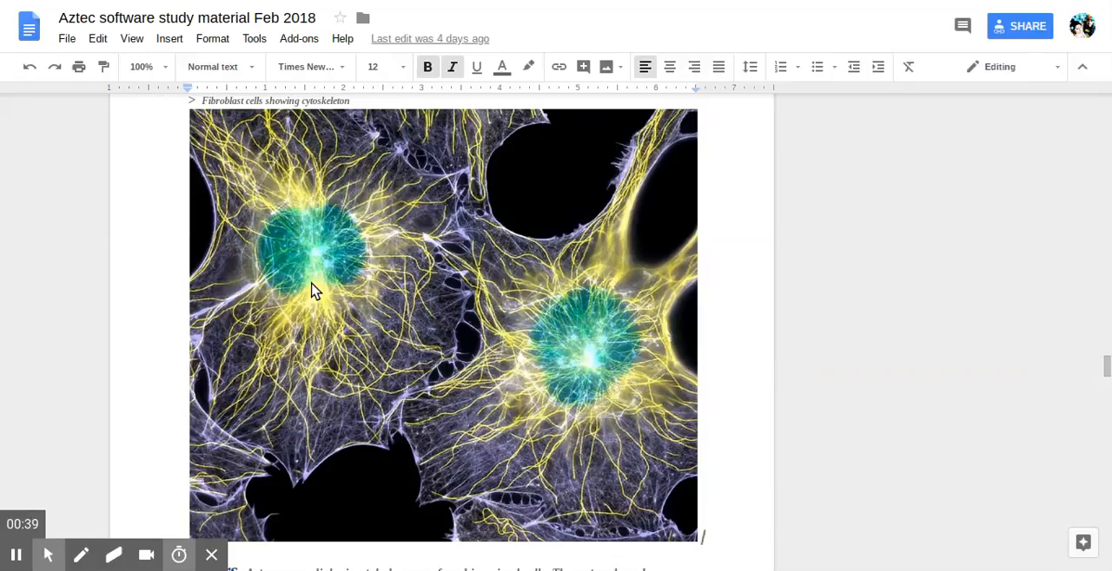
mouse_move(544, 379)
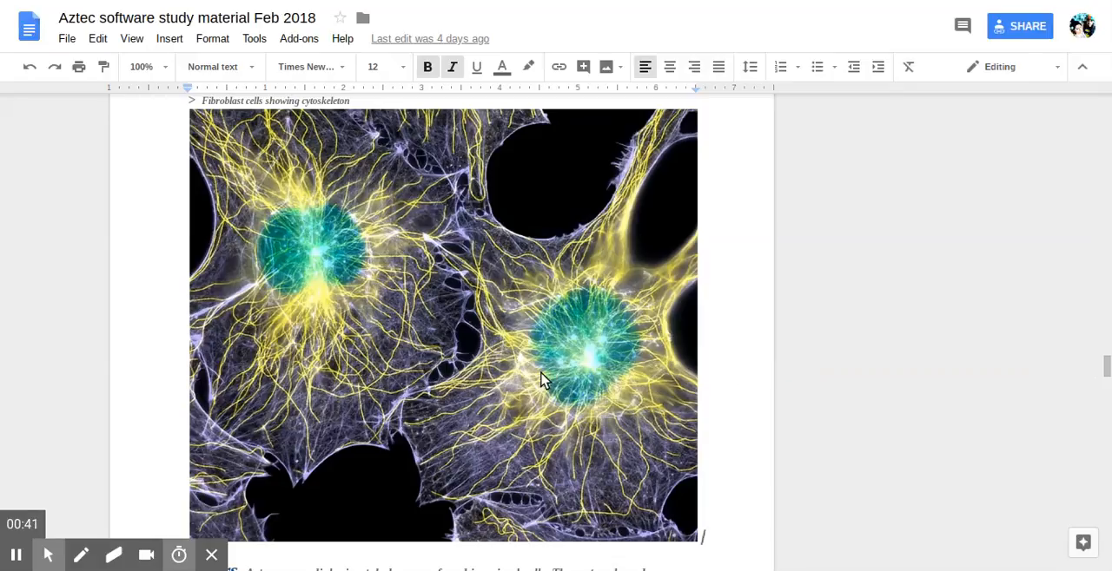
mouse_move(582, 379)
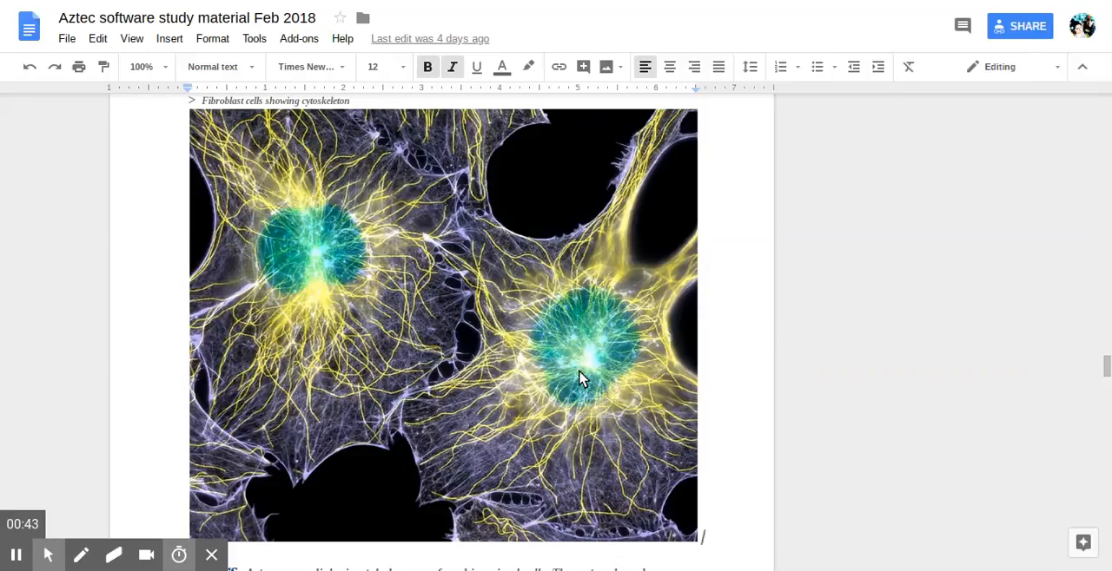
scroll(down, 3)
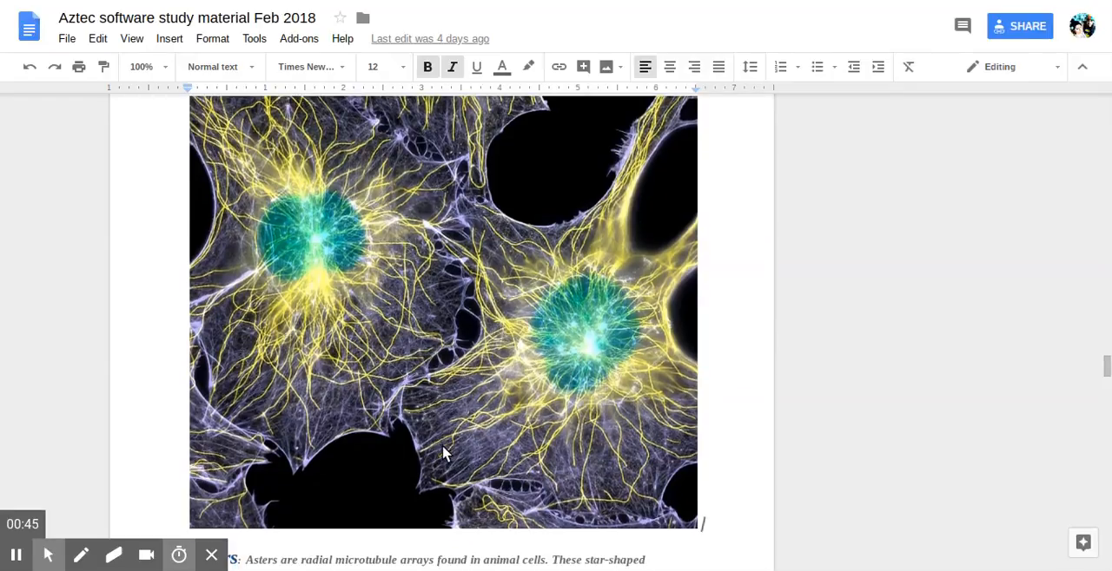
mouse_move(552, 363)
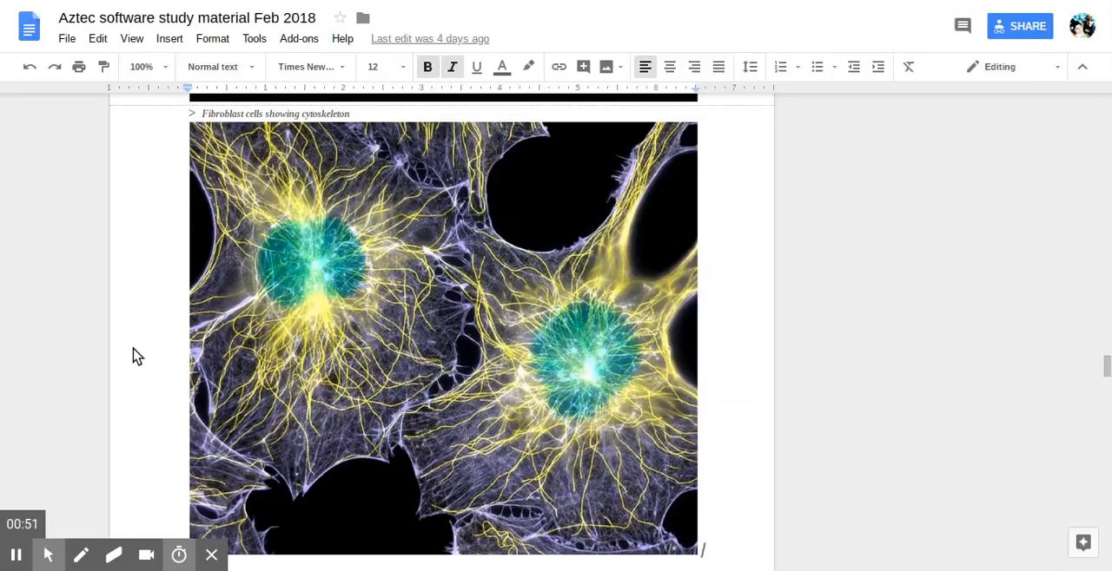
mouse_move(389, 402)
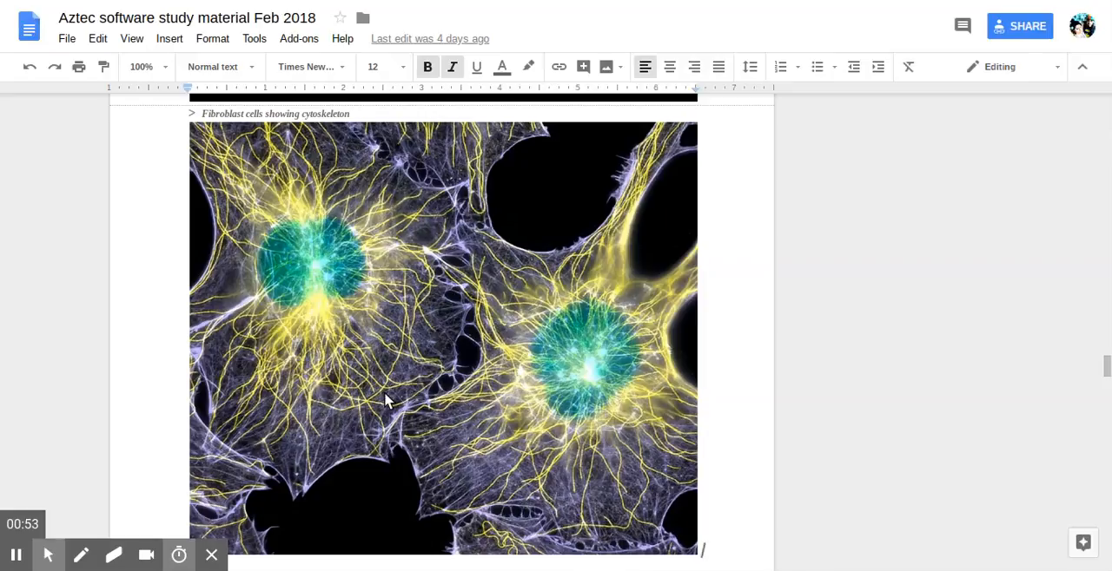
mouse_move(359, 379)
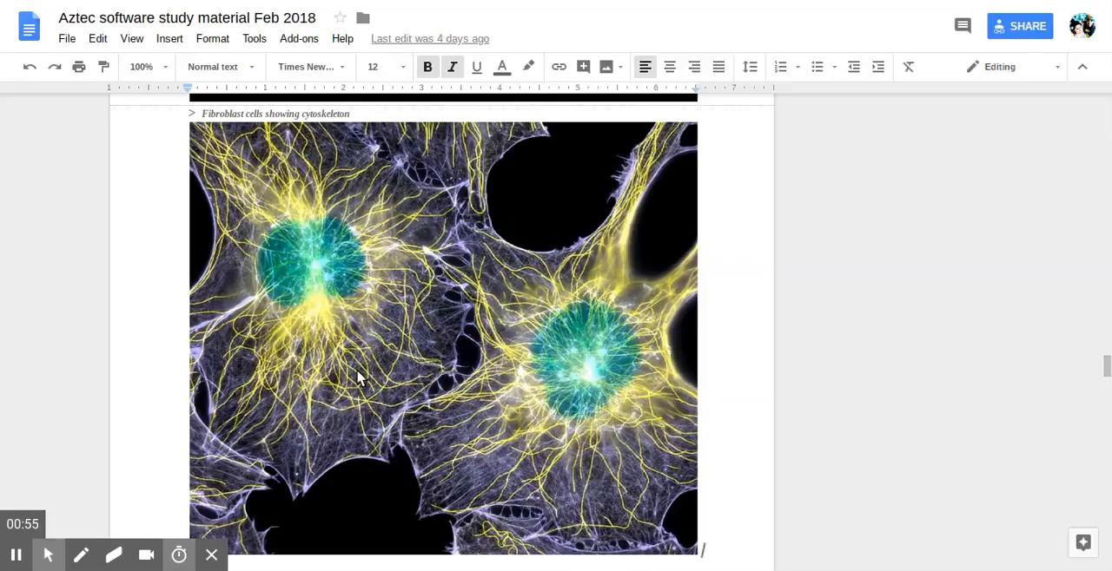
scroll(down, 3)
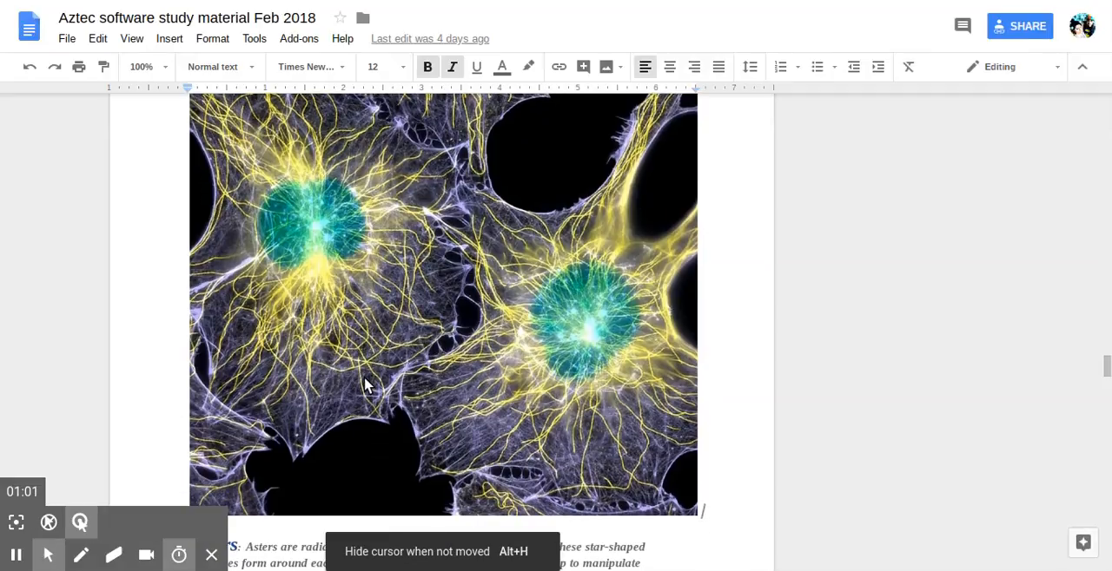
scroll(down, 3)
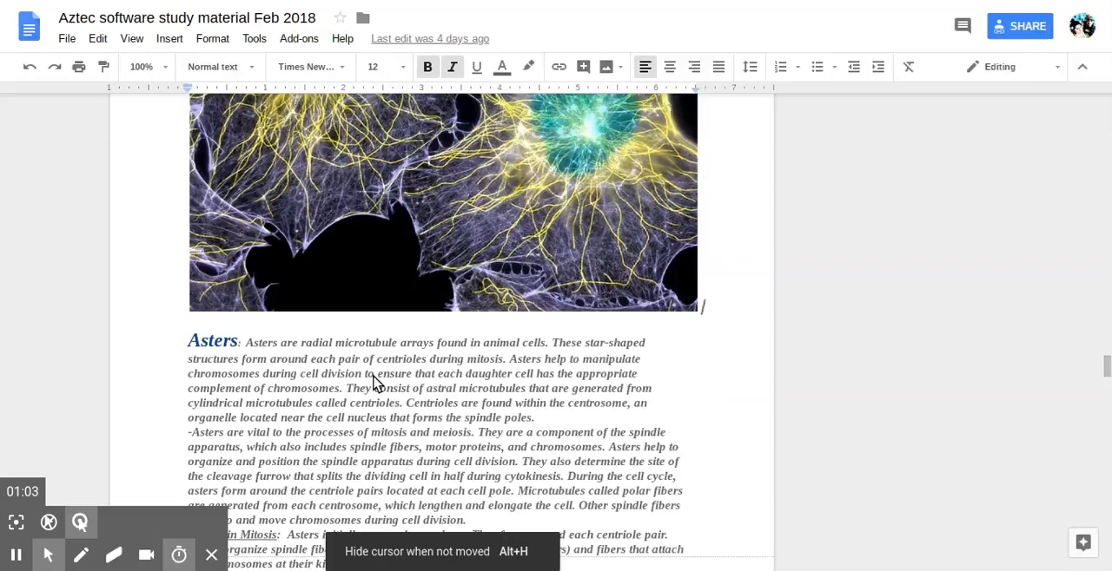
scroll(down, 3)
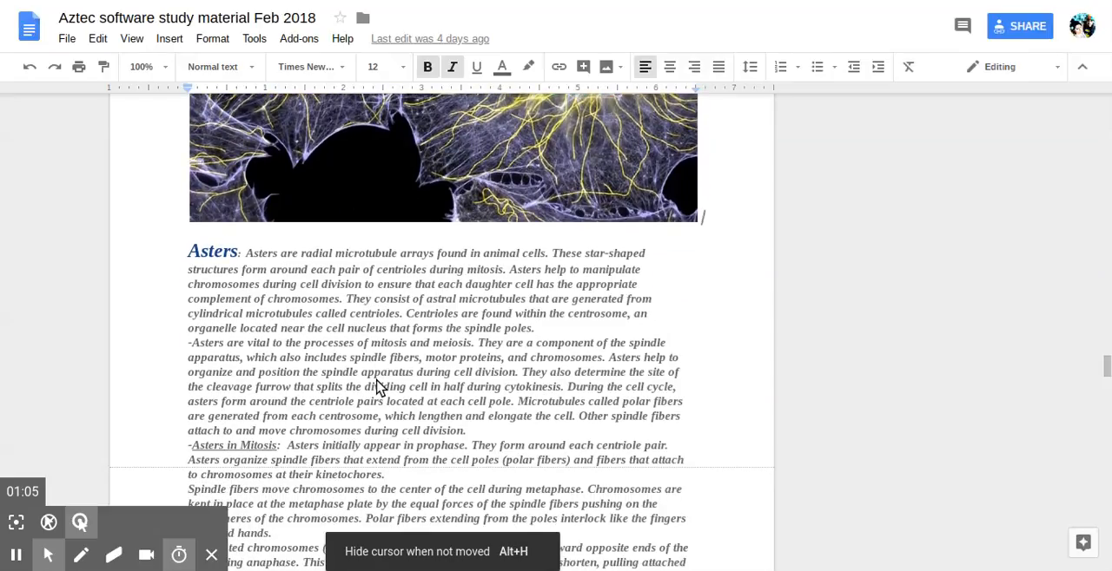
scroll(down, 3)
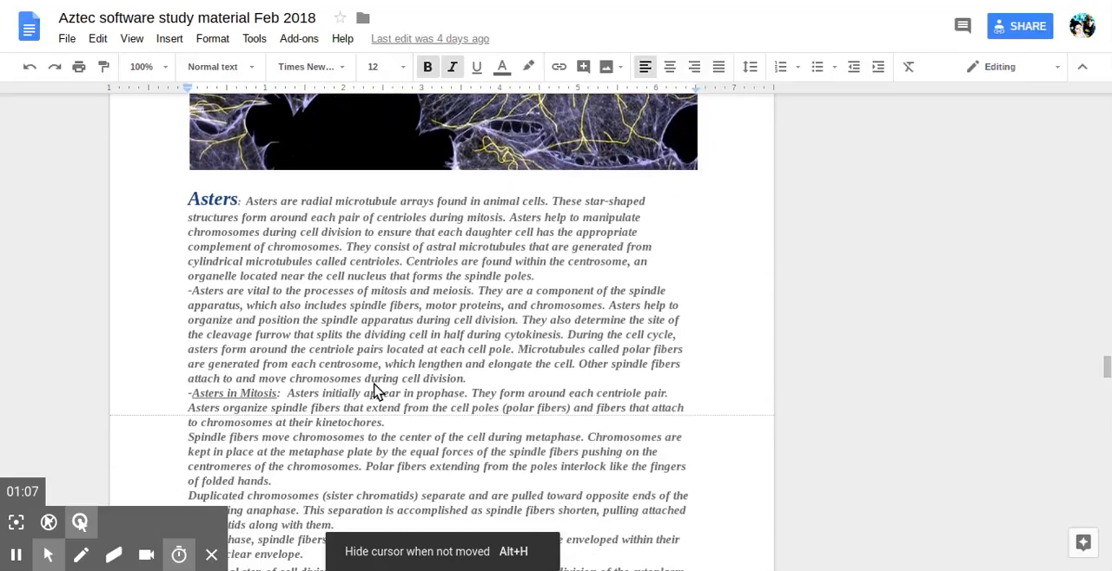
scroll(down, 3)
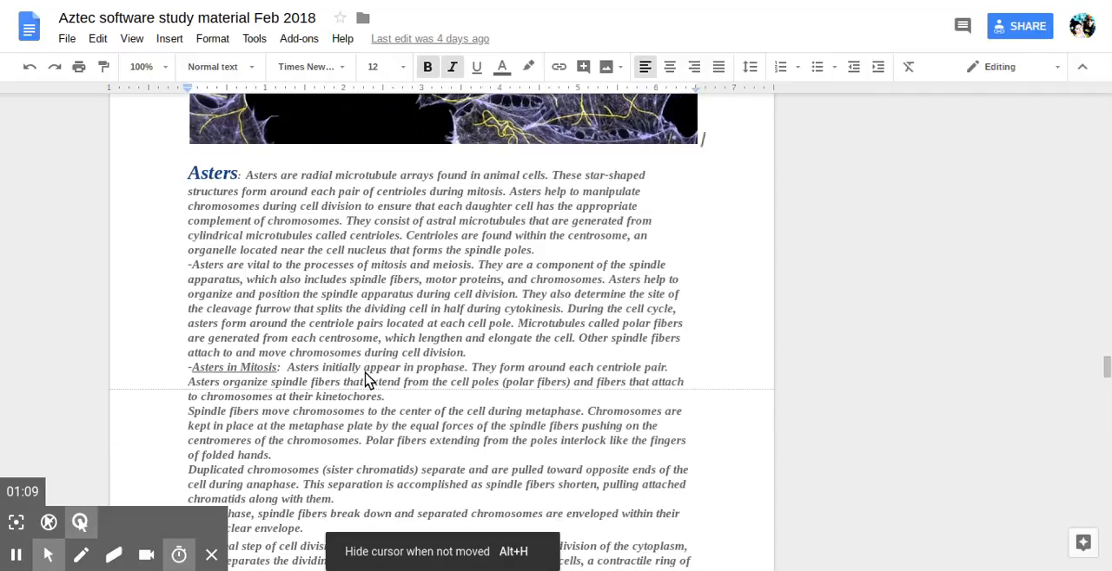
scroll(down, 3)
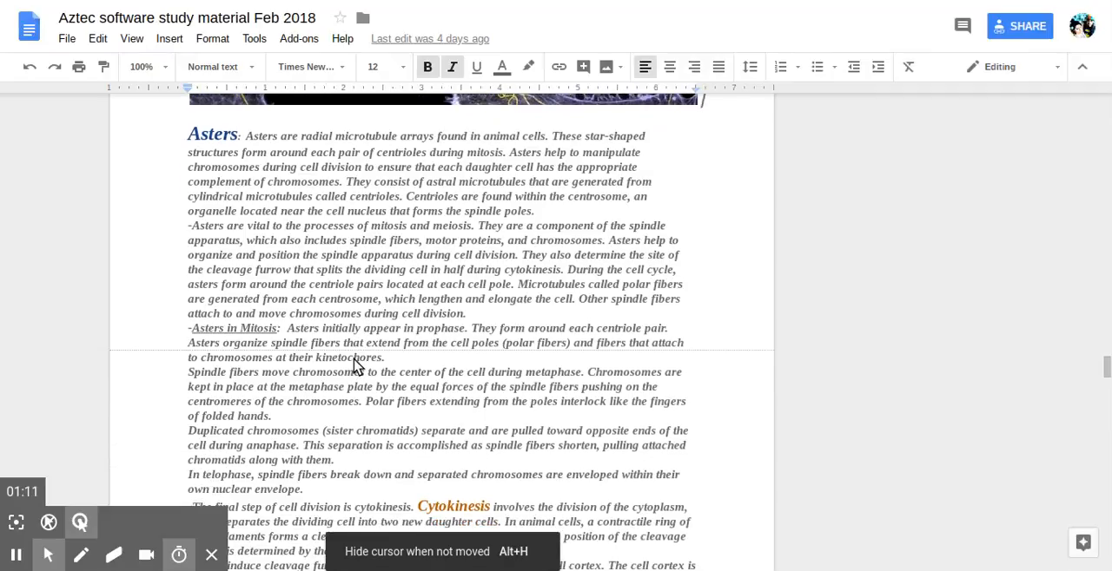
mouse_move(349, 363)
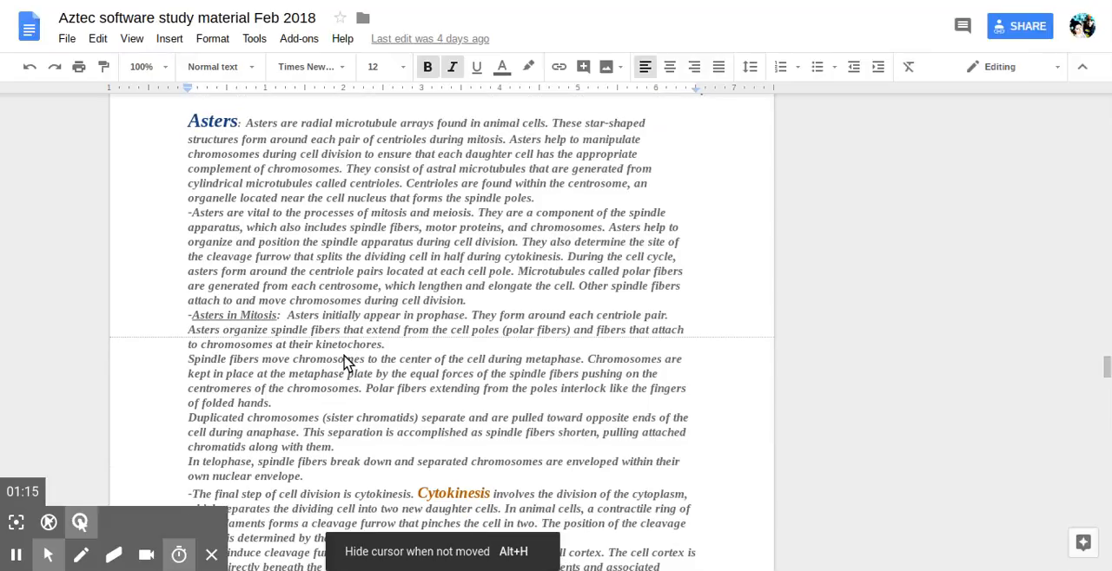
mouse_move(330, 344)
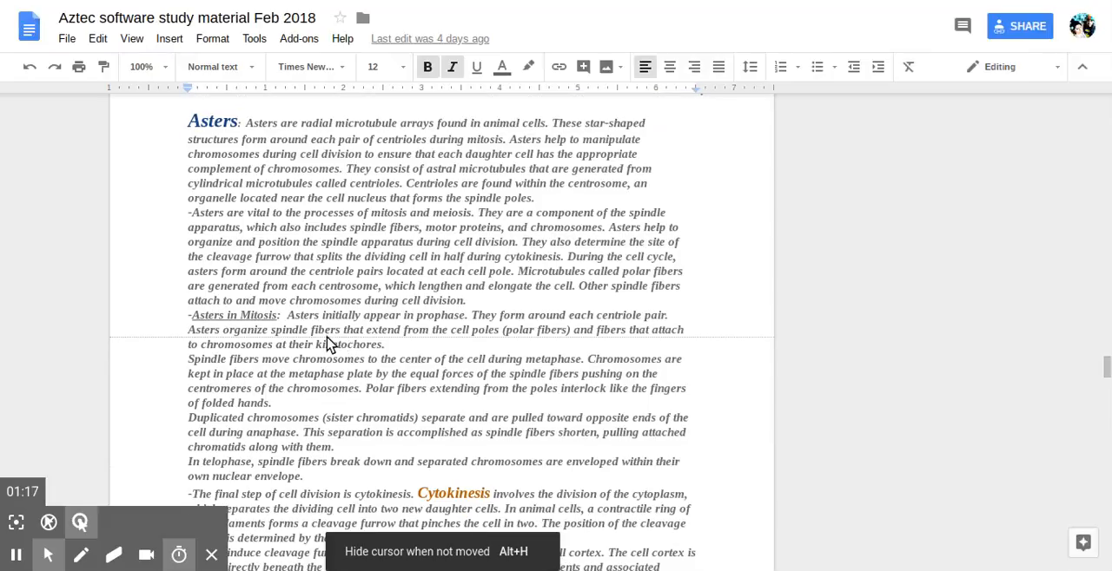
mouse_move(355, 361)
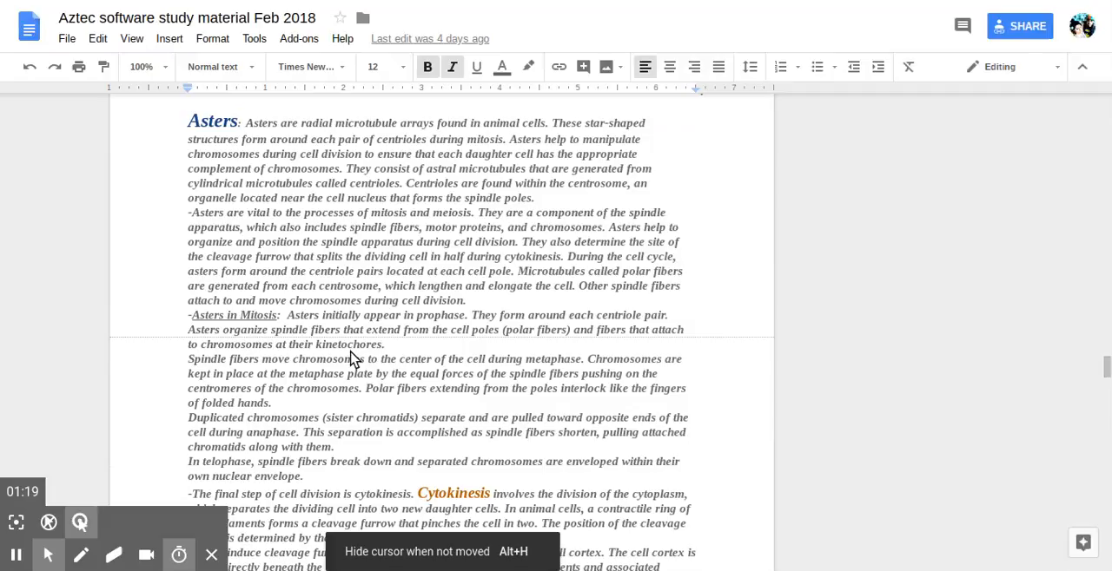
scroll(down, 3)
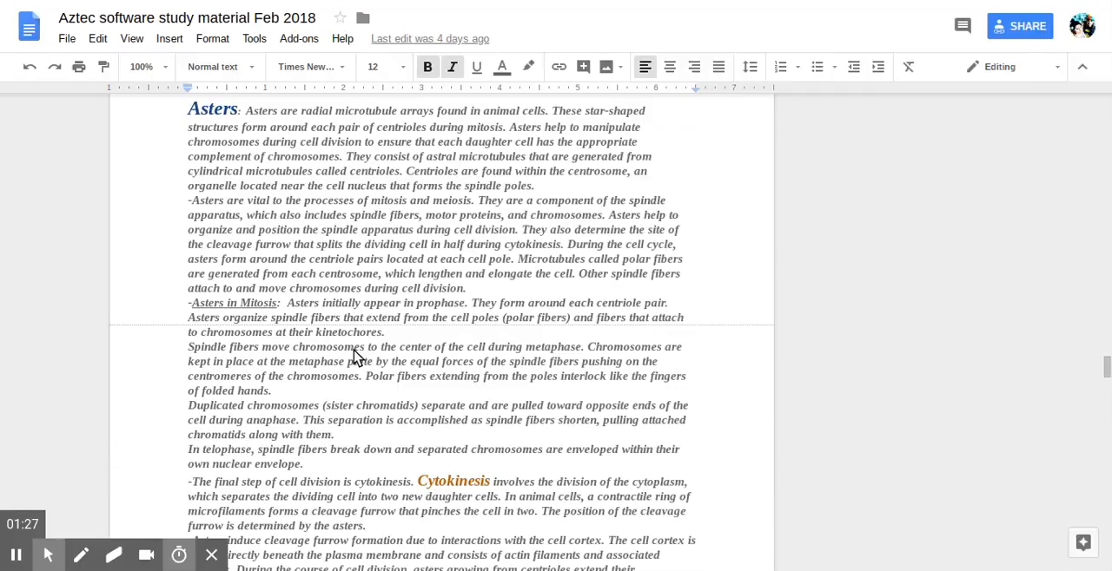
scroll(down, 3)
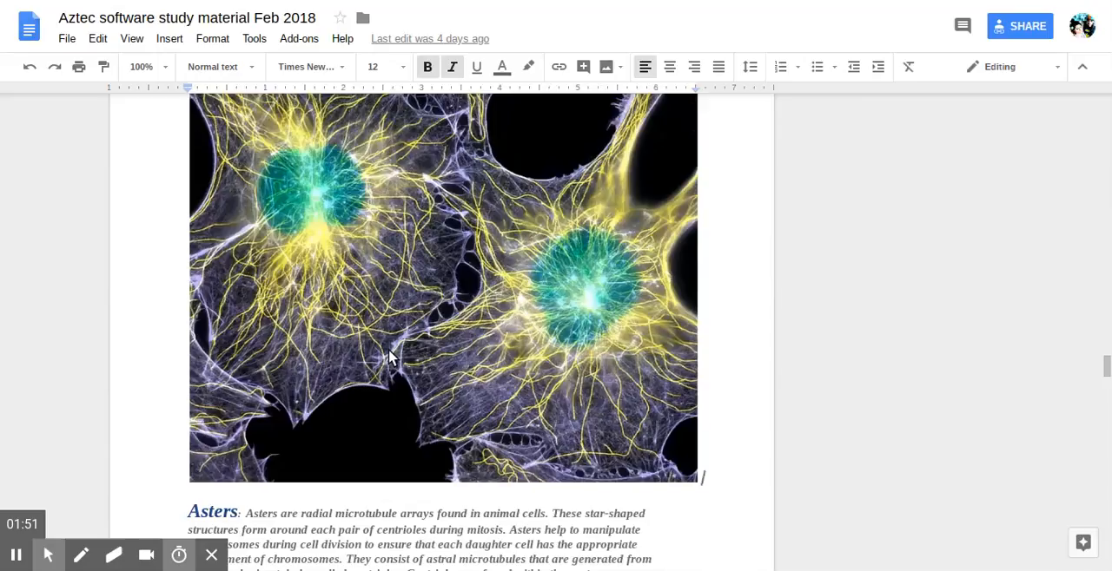
scroll(down, 3)
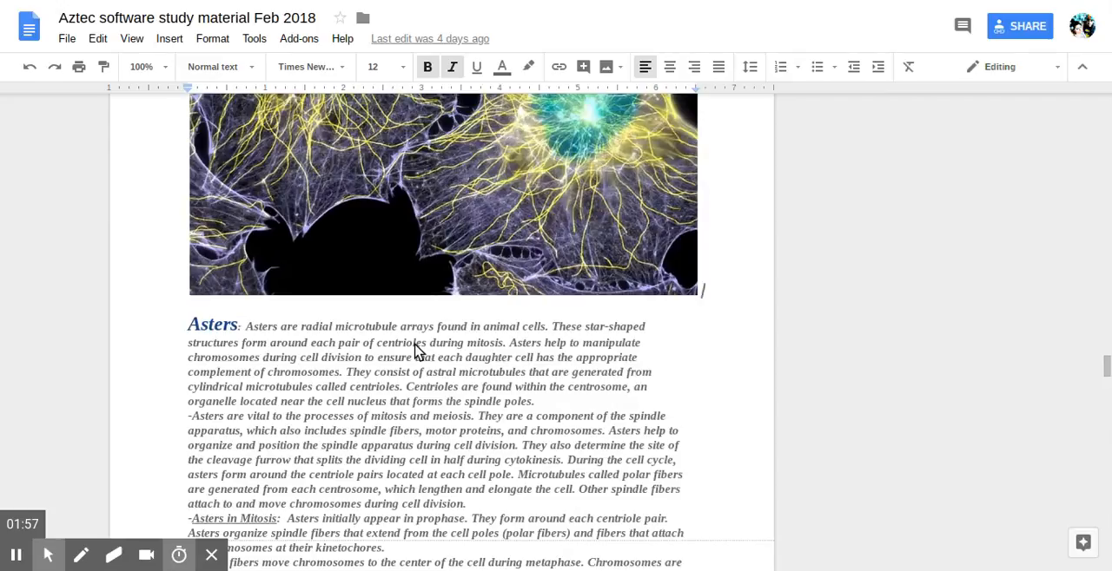
mouse_move(389, 365)
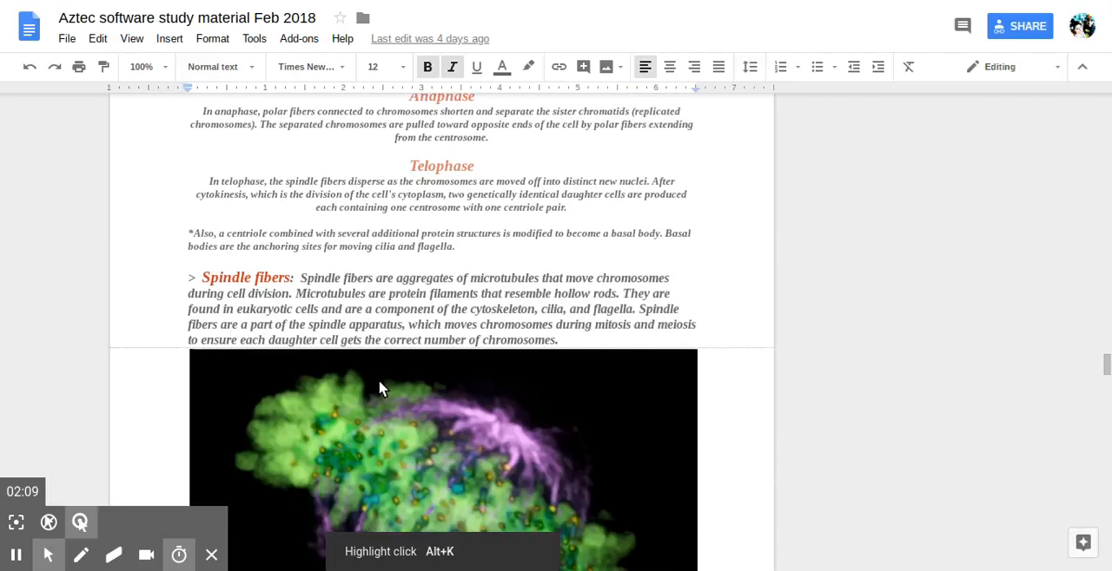
scroll(down, 3)
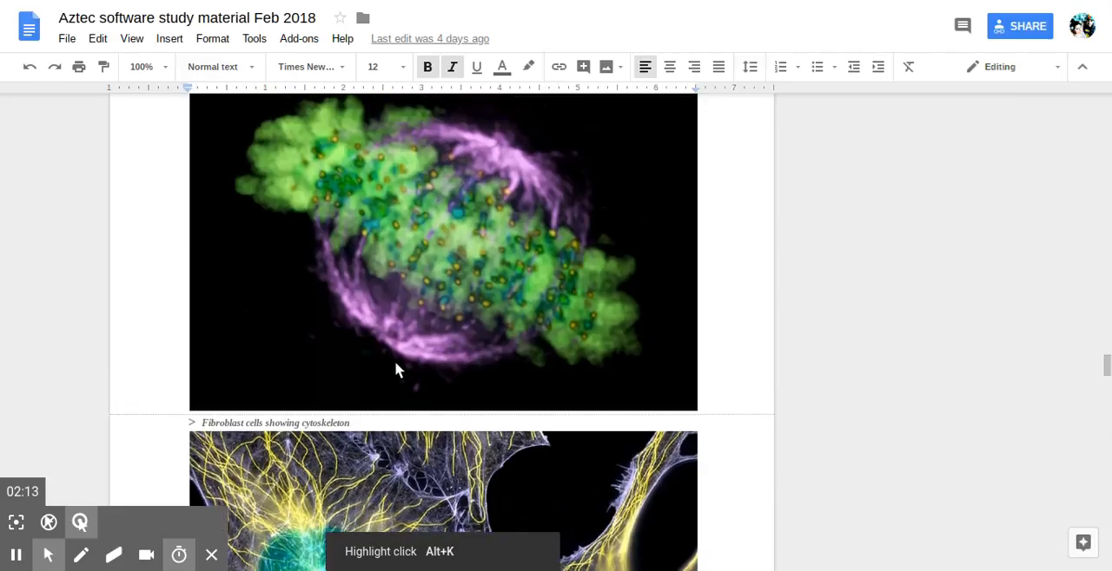
mouse_move(451, 191)
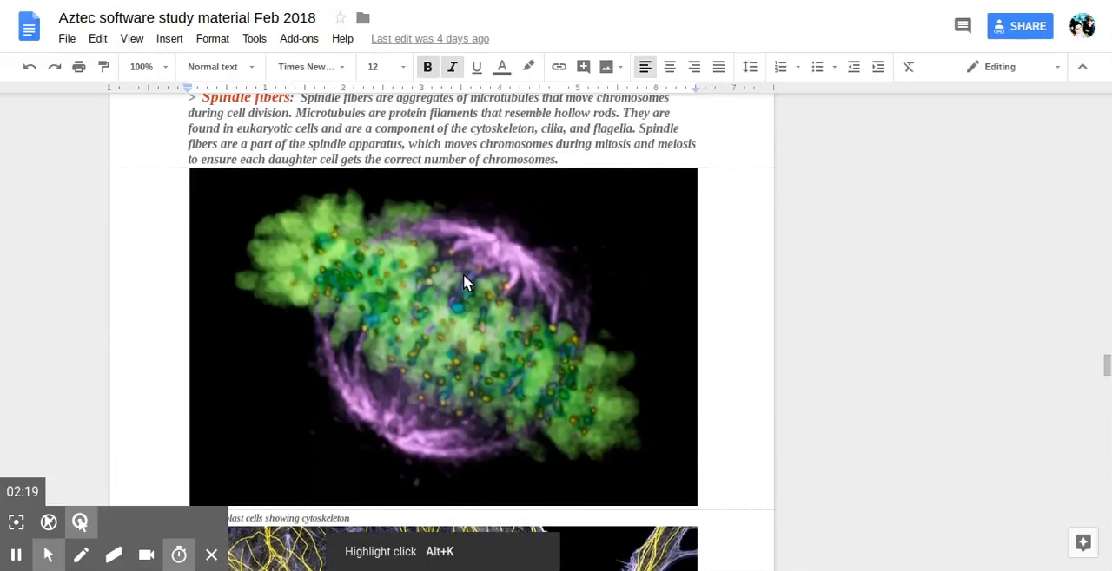
scroll(down, 3)
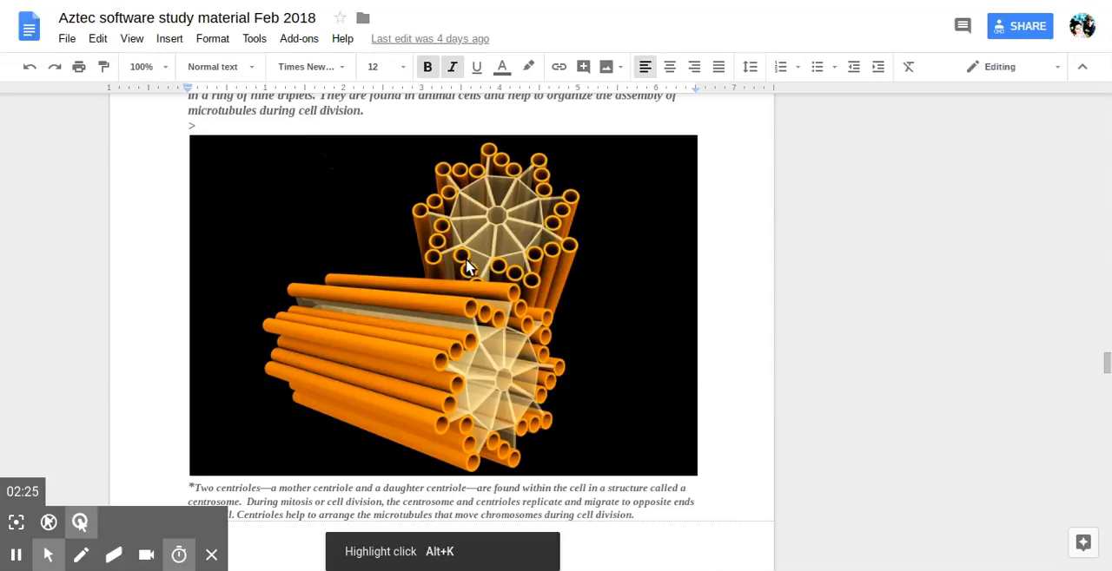
mouse_move(465, 266)
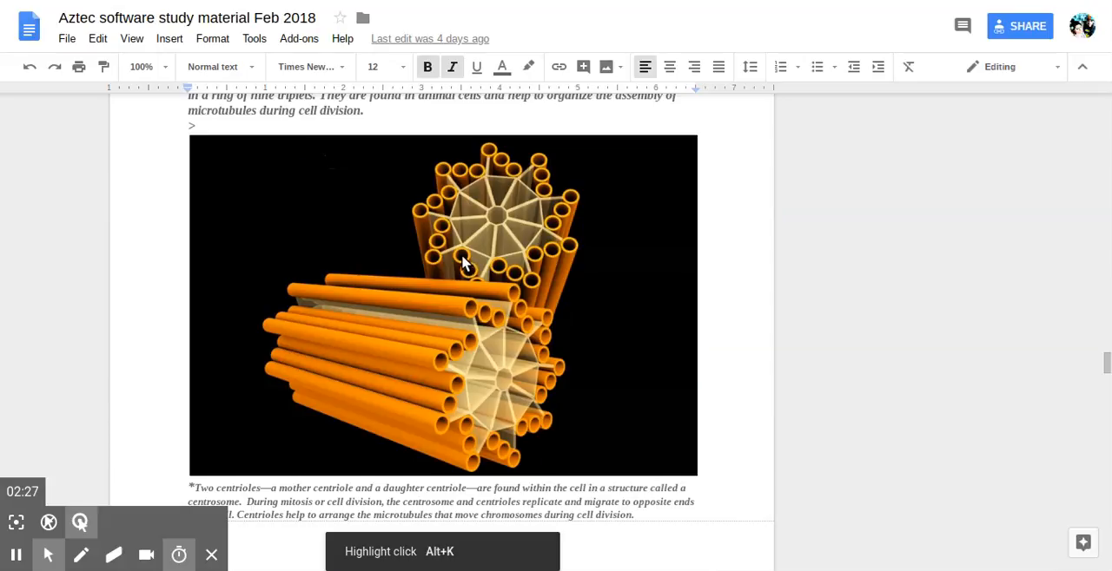
mouse_move(464, 271)
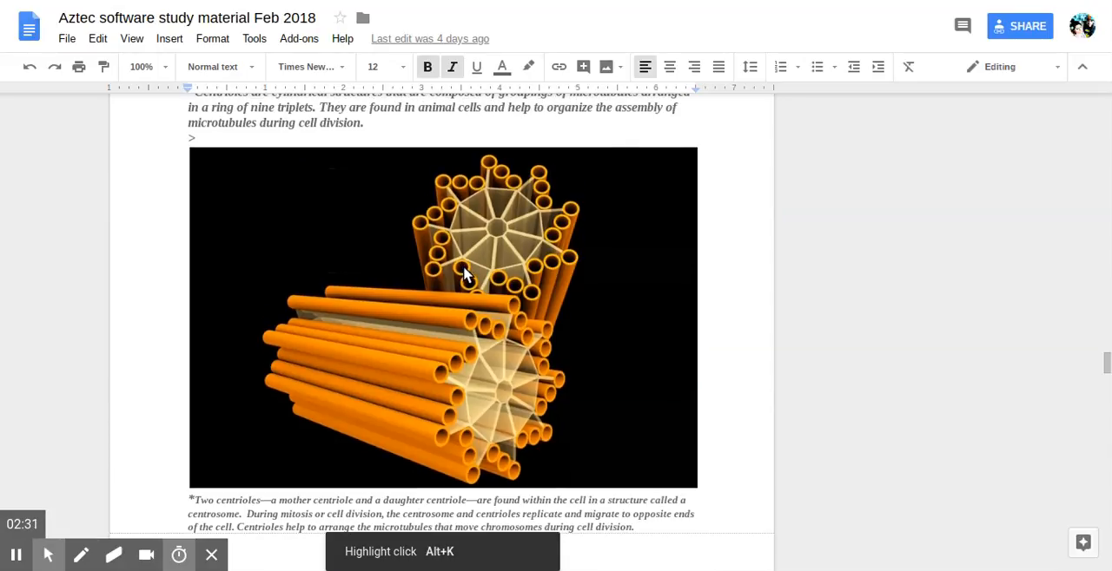
scroll(down, 3)
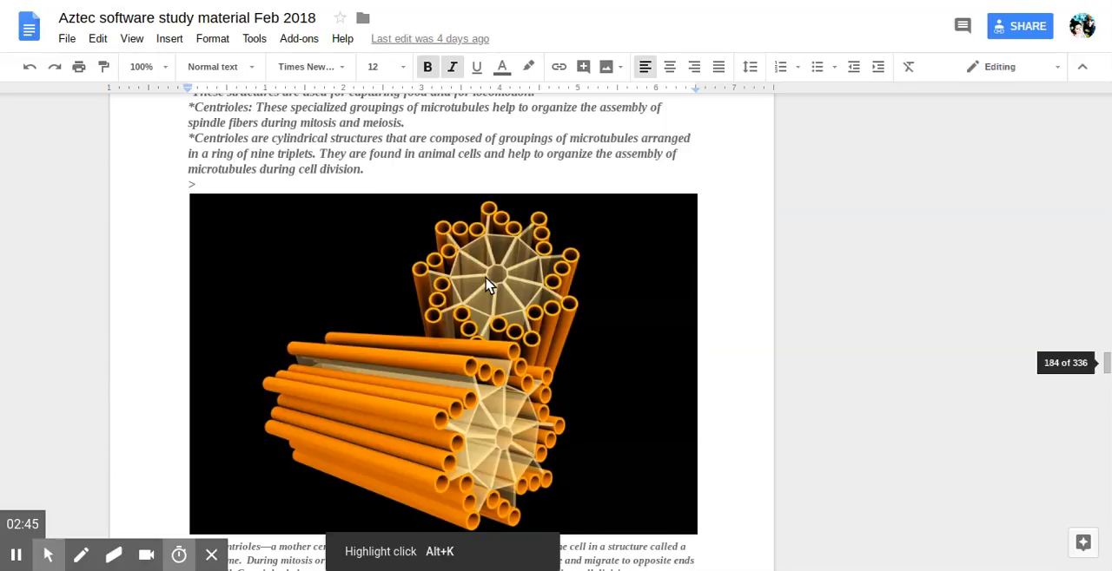
scroll(down, 3)
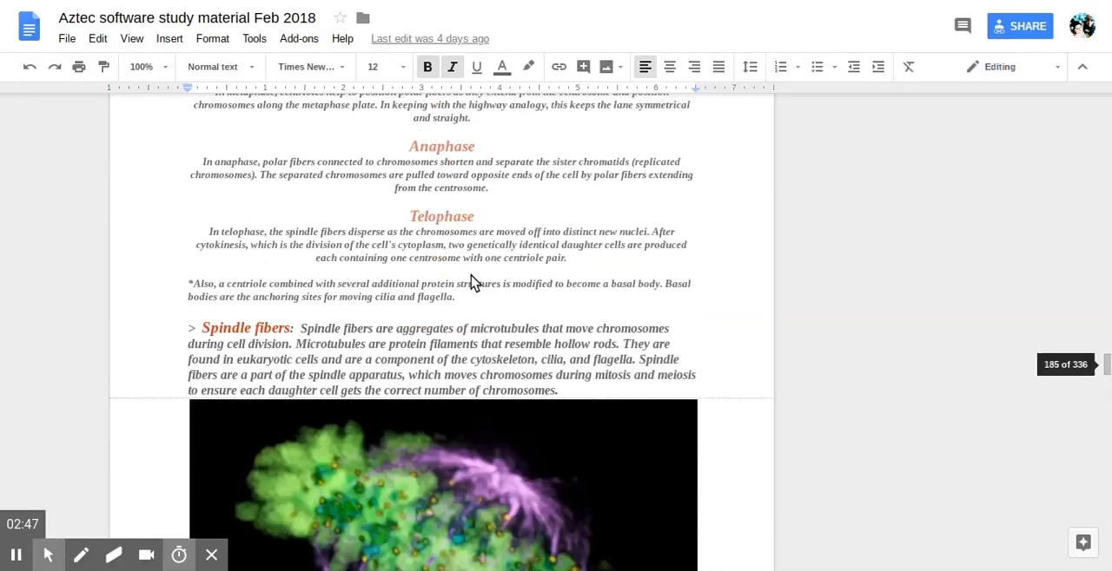
scroll(down, 3)
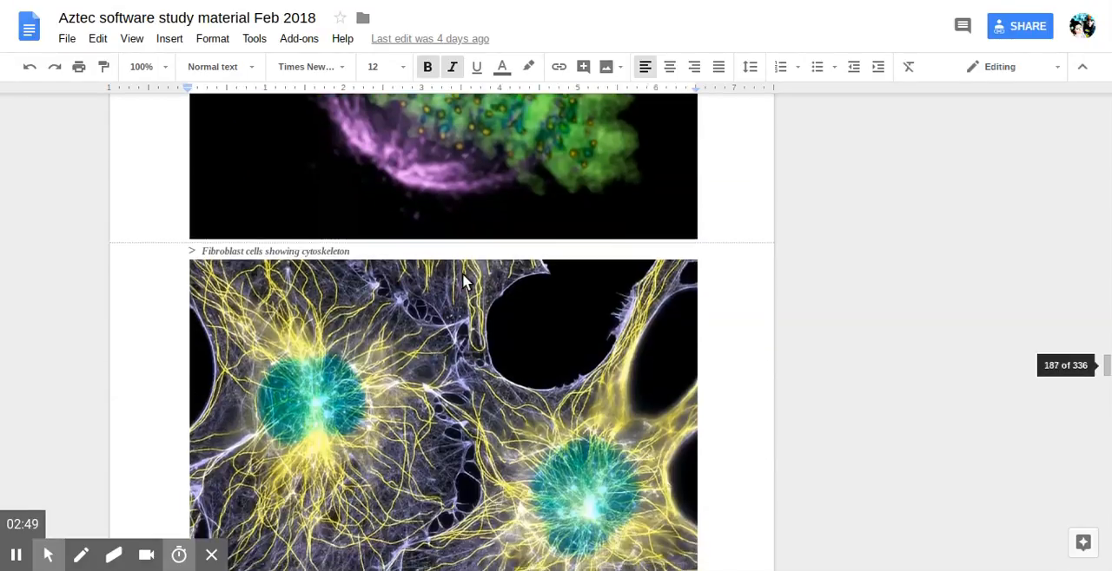
scroll(down, 3)
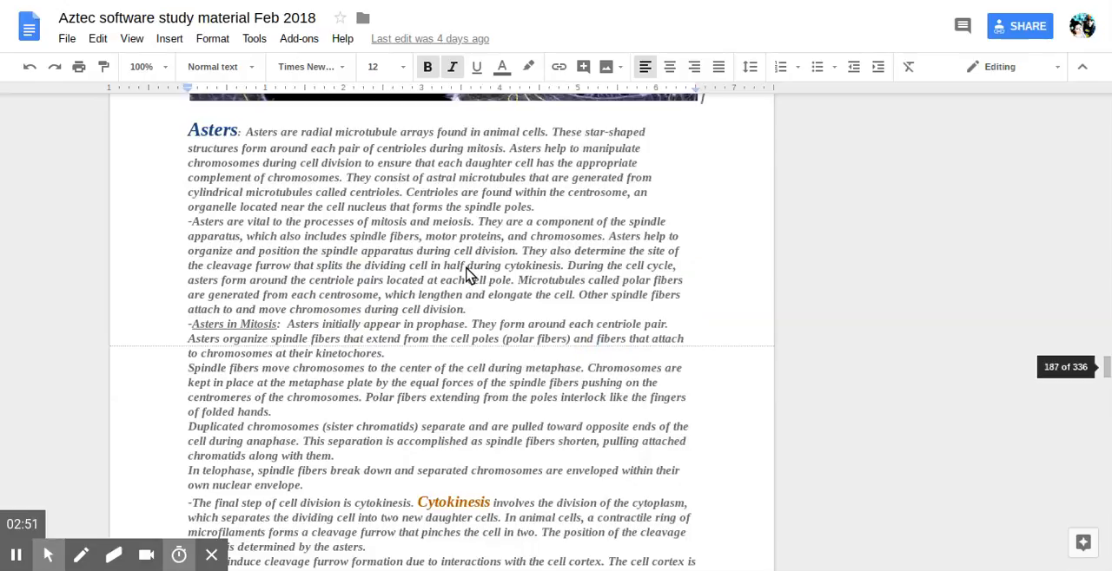
scroll(down, 3)
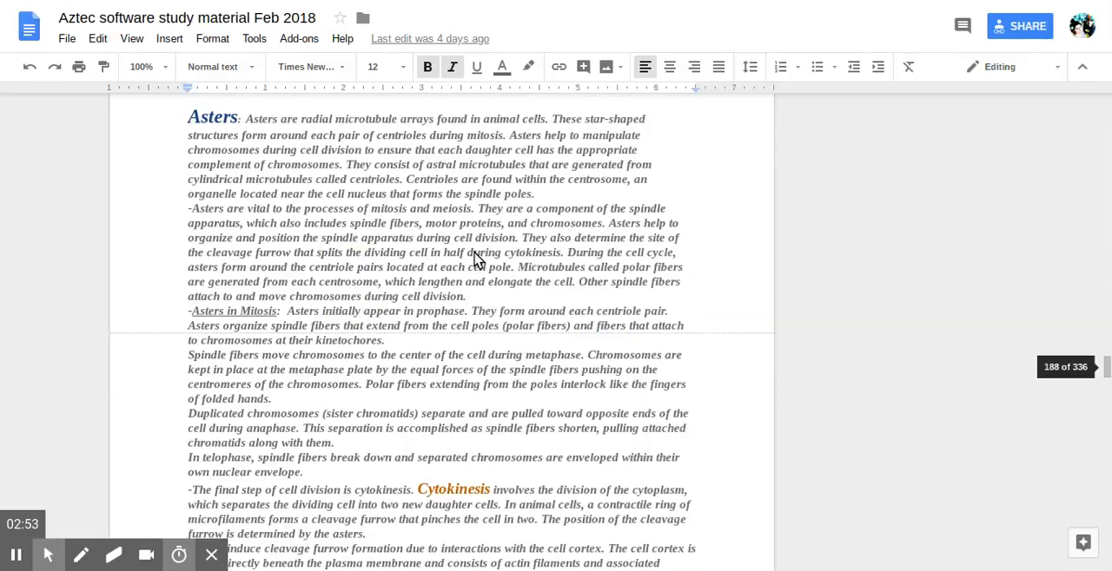
scroll(down, 3)
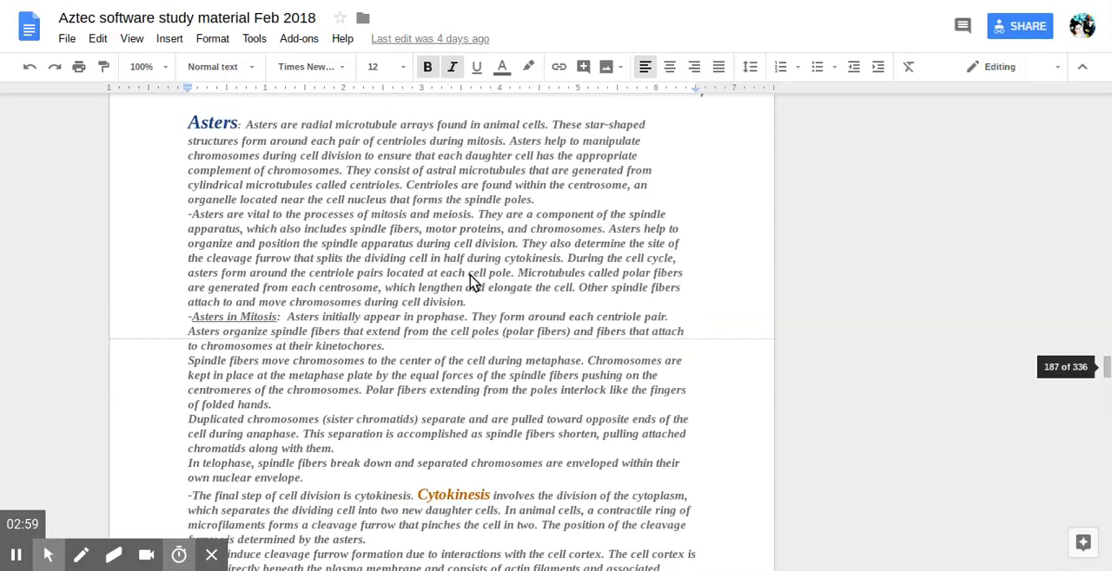
mouse_move(431, 257)
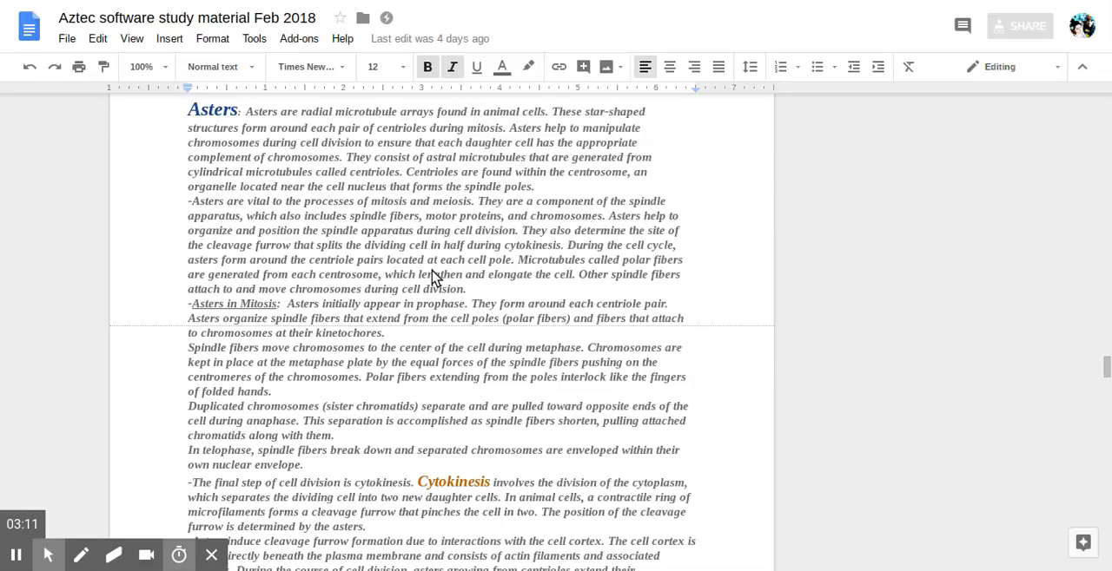
mouse_move(427, 280)
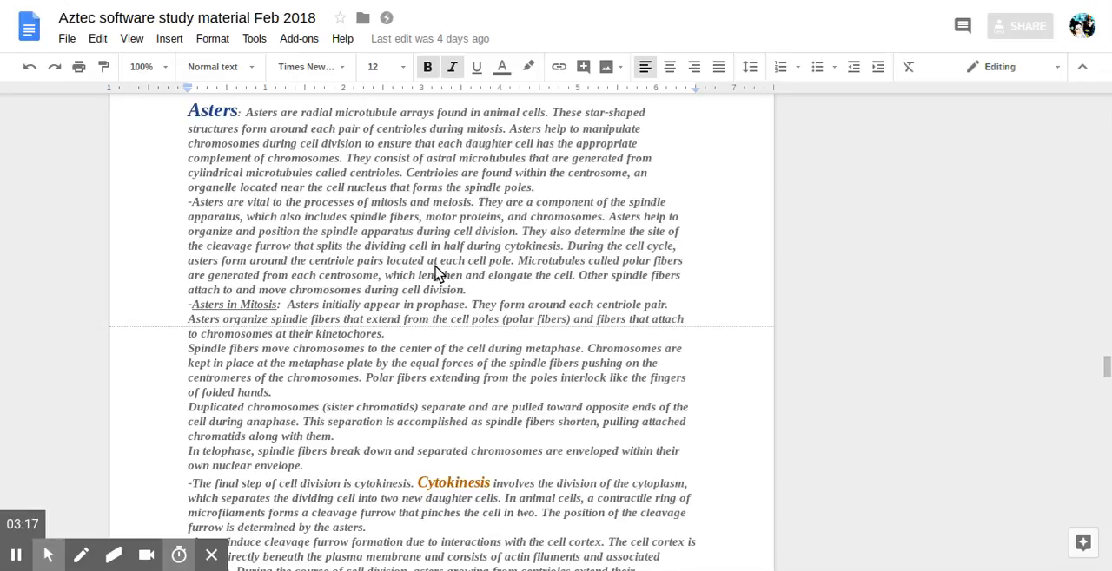
mouse_move(438, 279)
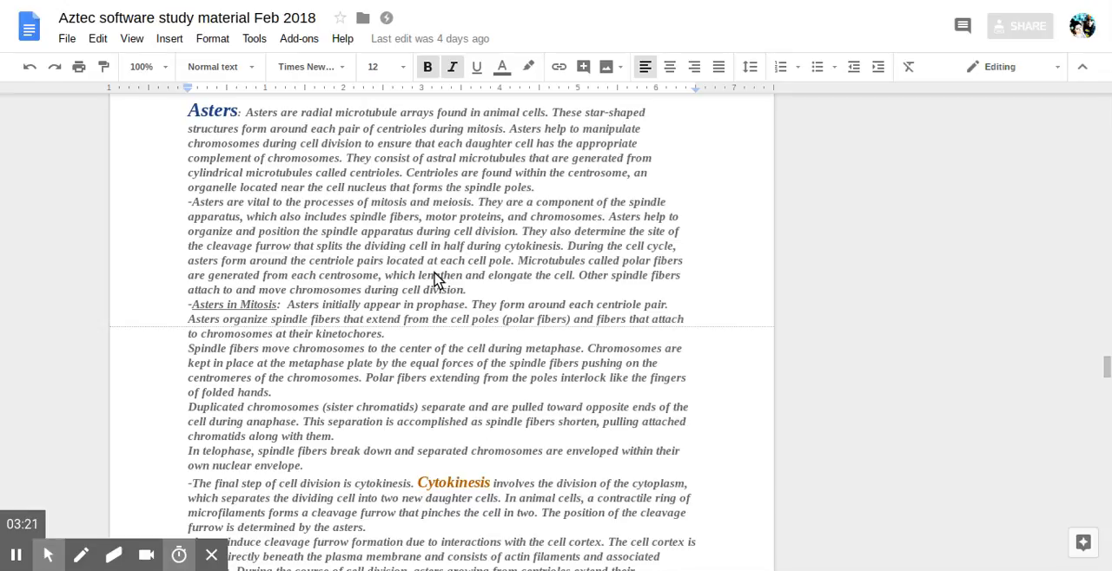
mouse_move(458, 299)
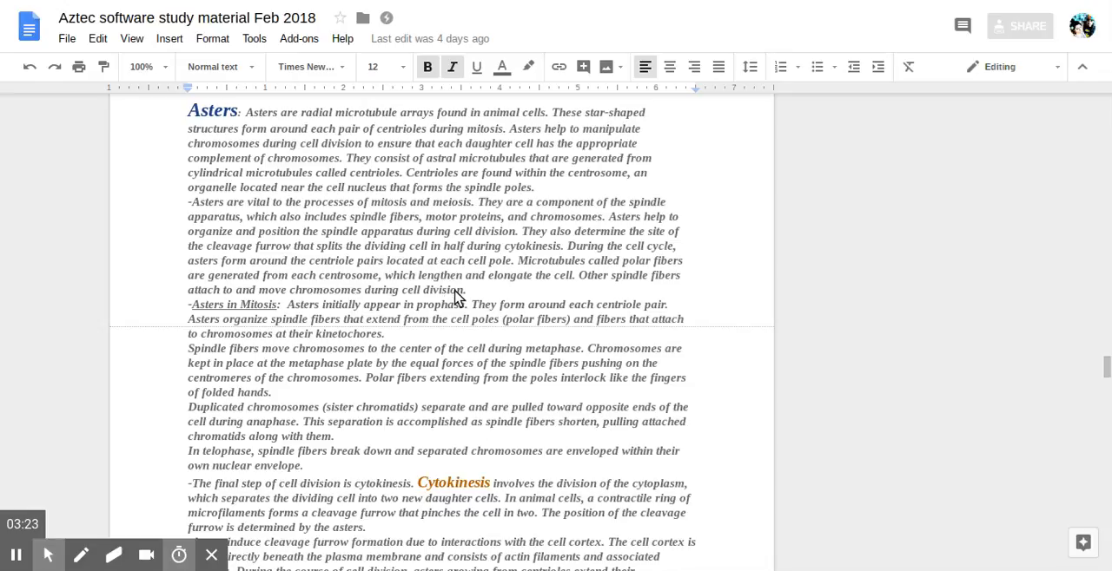
mouse_move(462, 235)
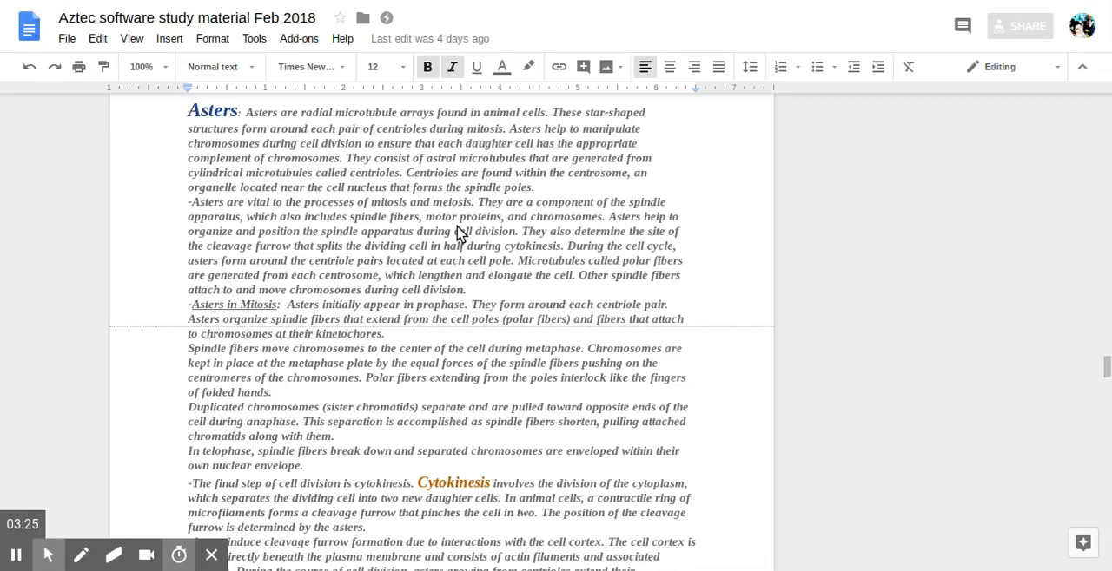
mouse_move(416, 264)
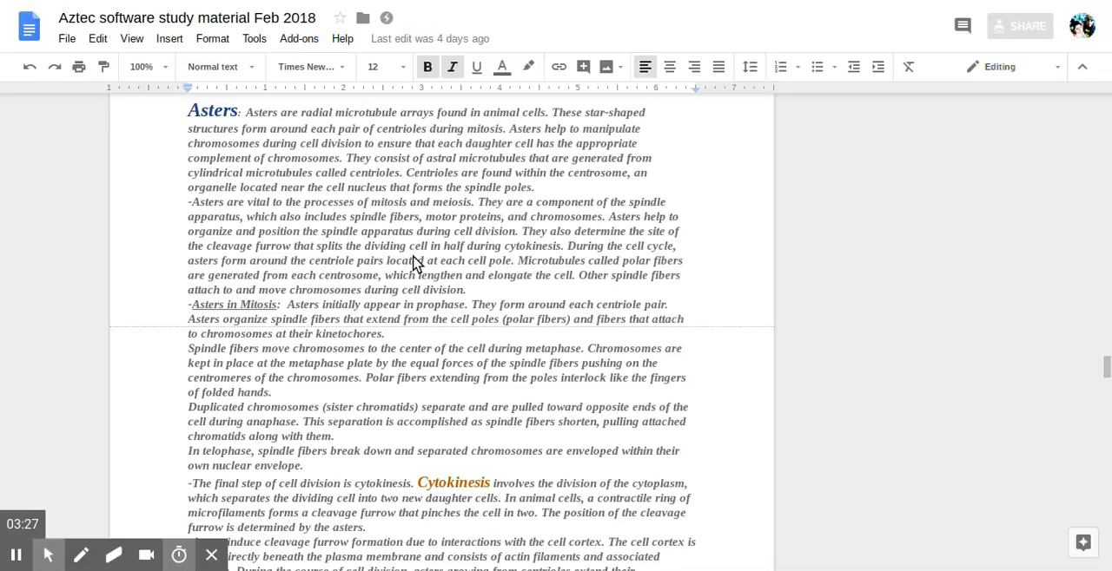
mouse_move(408, 267)
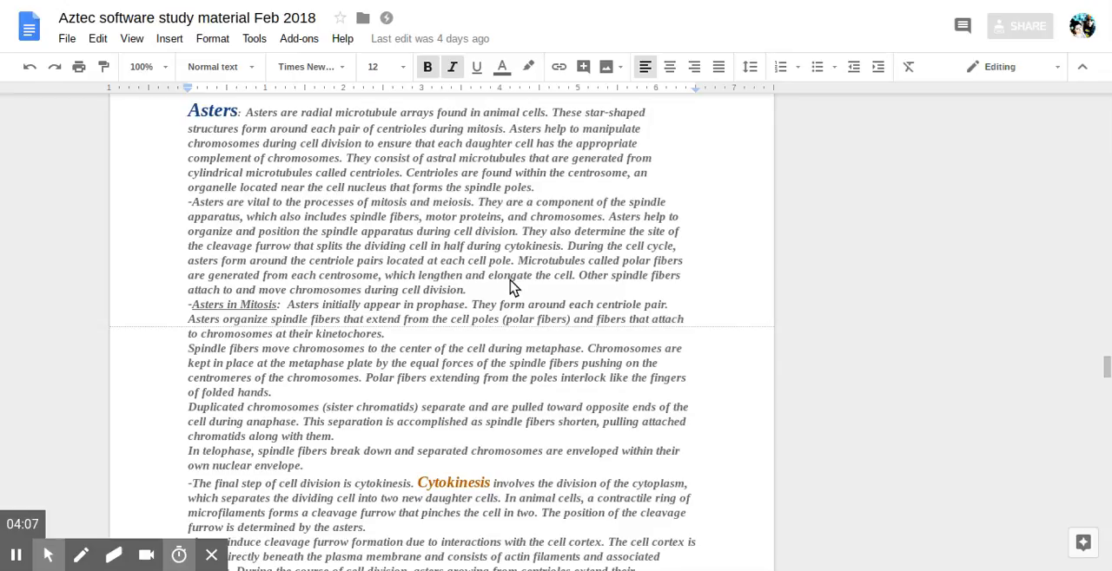
mouse_move(768, 239)
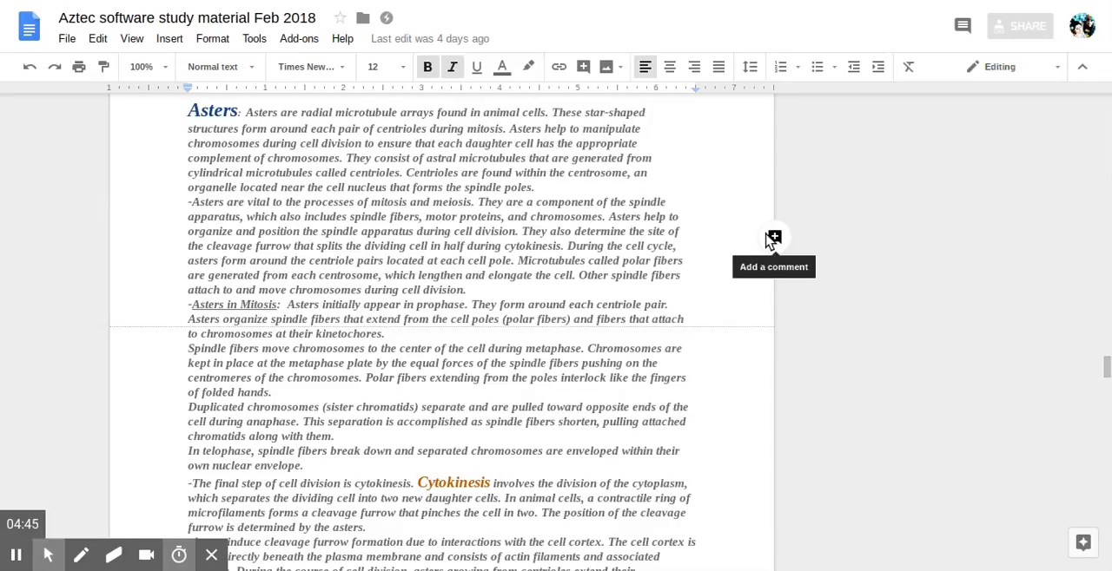
mouse_move(848, 257)
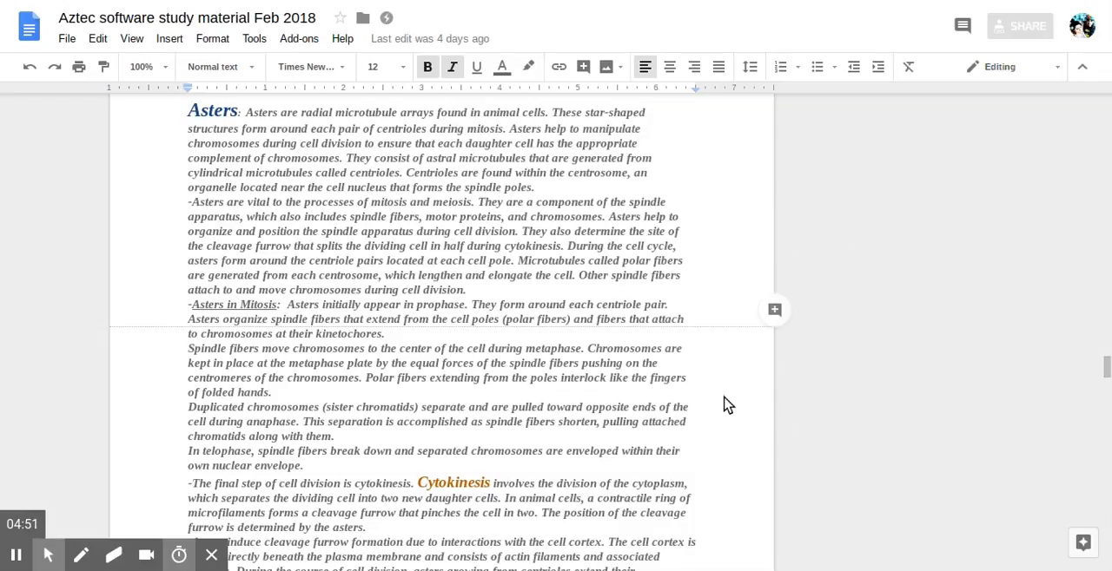
mouse_move(719, 382)
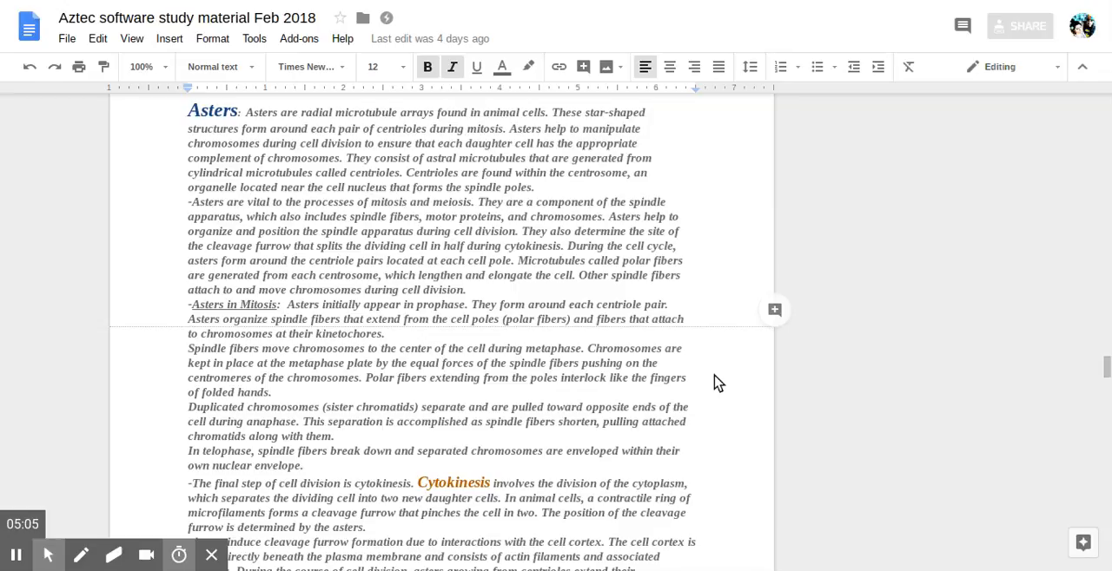
mouse_move(656, 420)
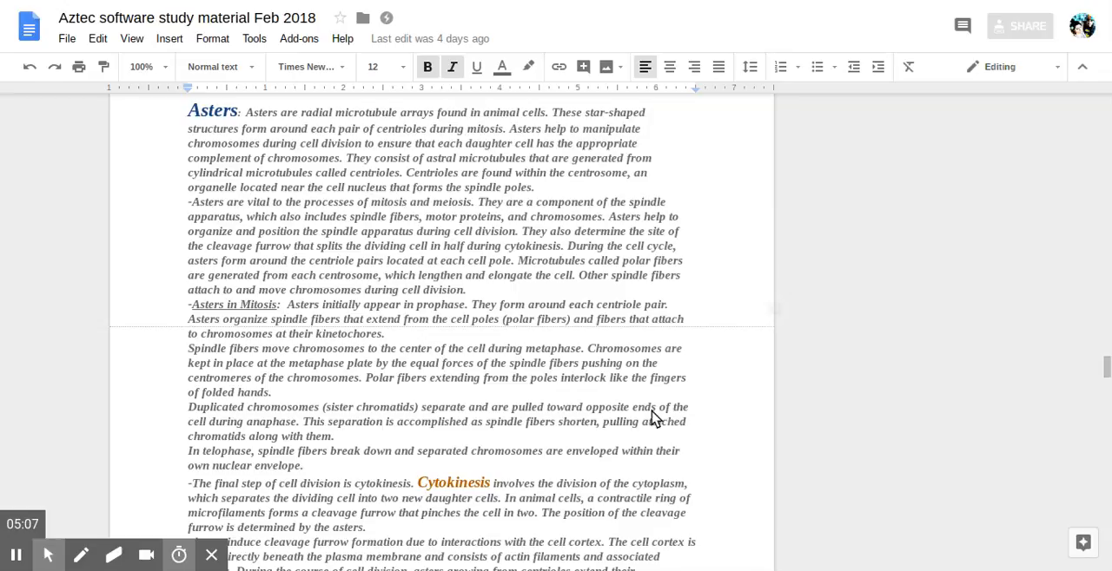
scroll(down, 3)
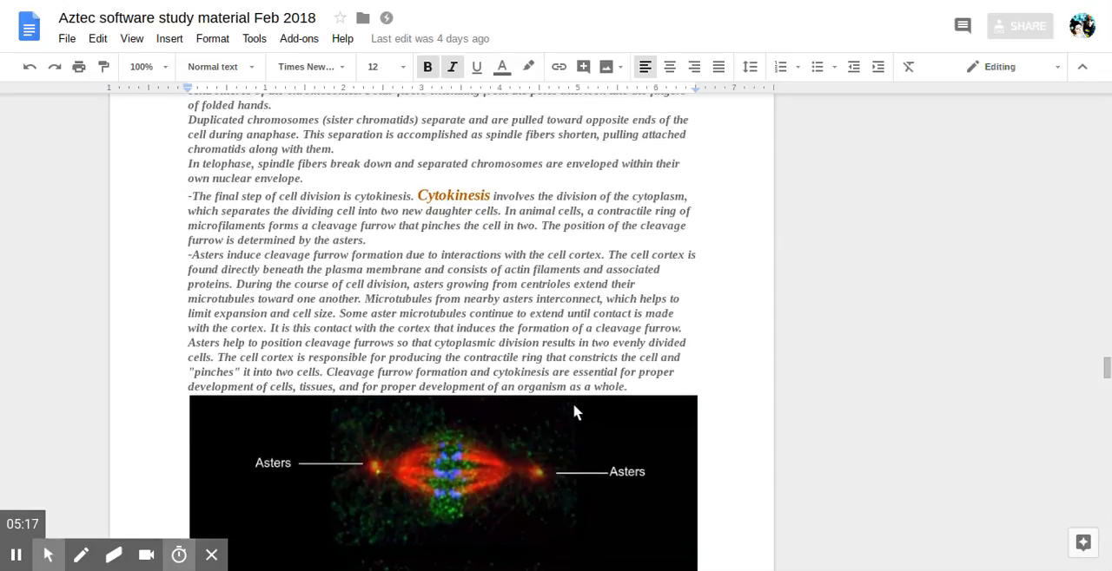
scroll(down, 3)
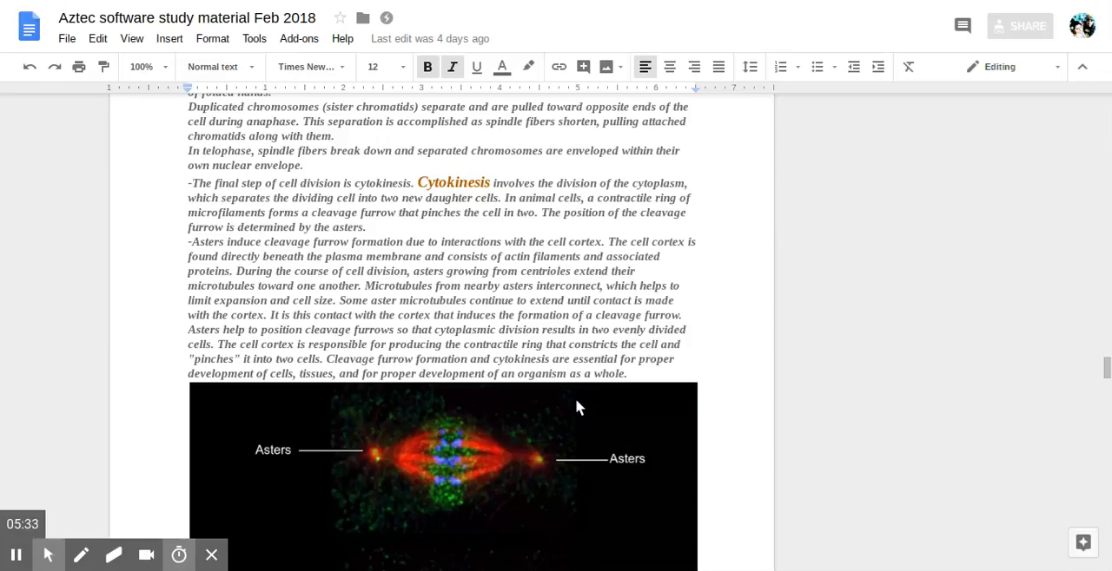
mouse_move(476, 422)
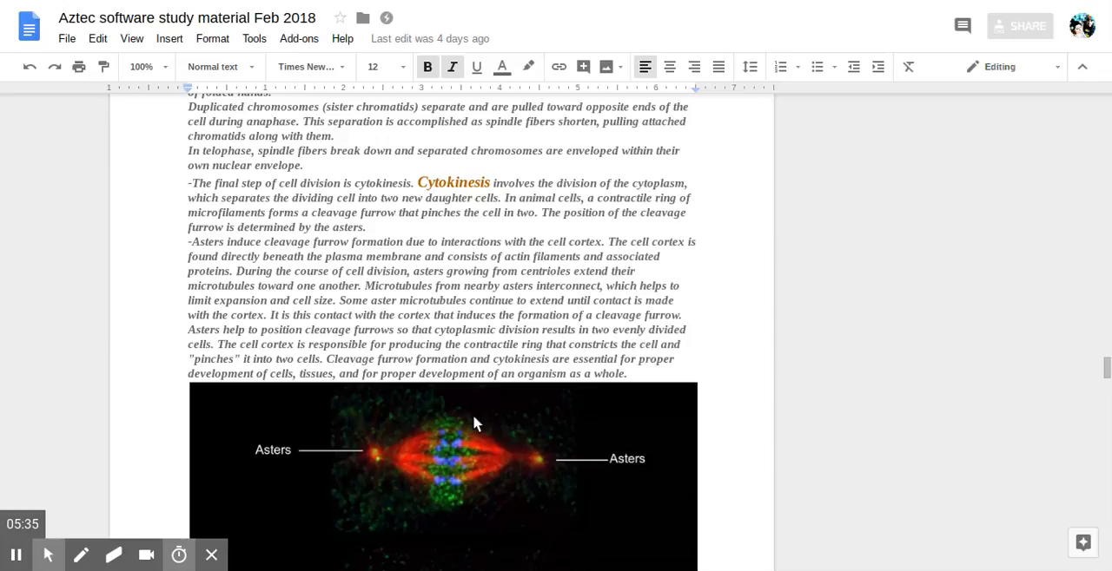
mouse_move(310, 465)
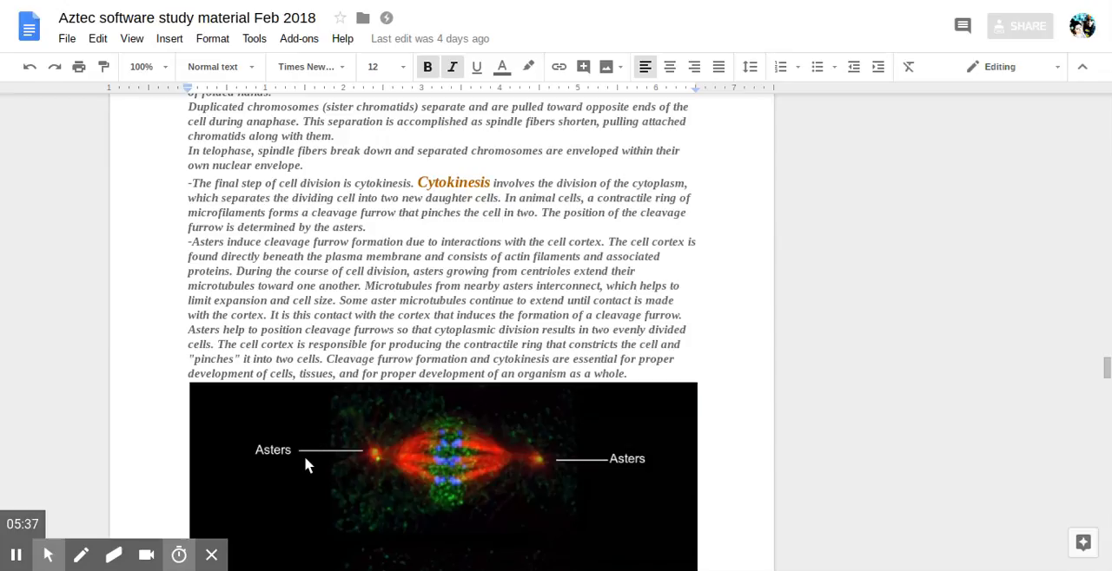
mouse_move(293, 471)
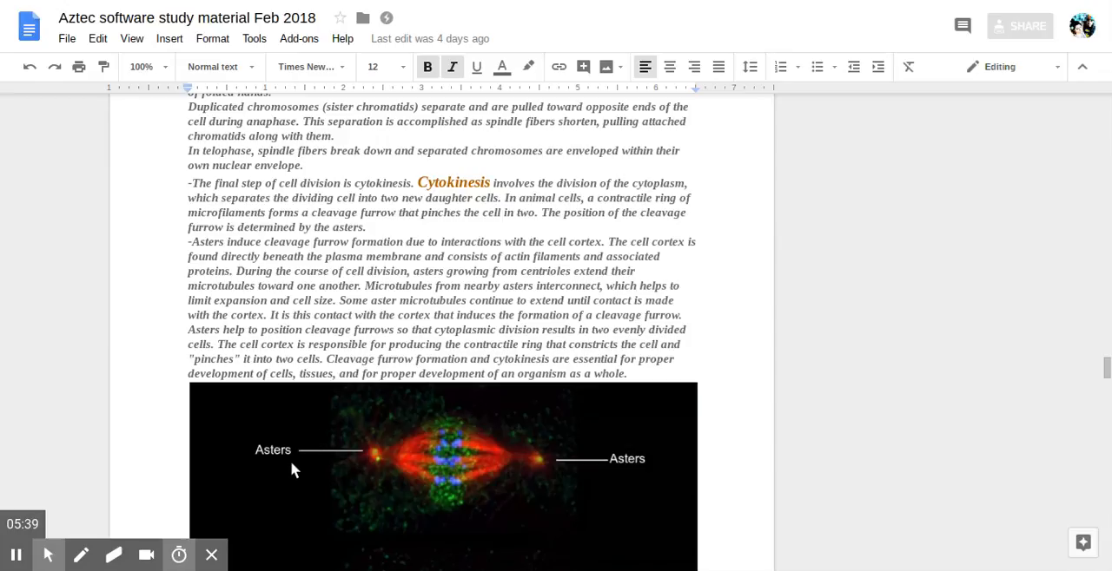
scroll(down, 3)
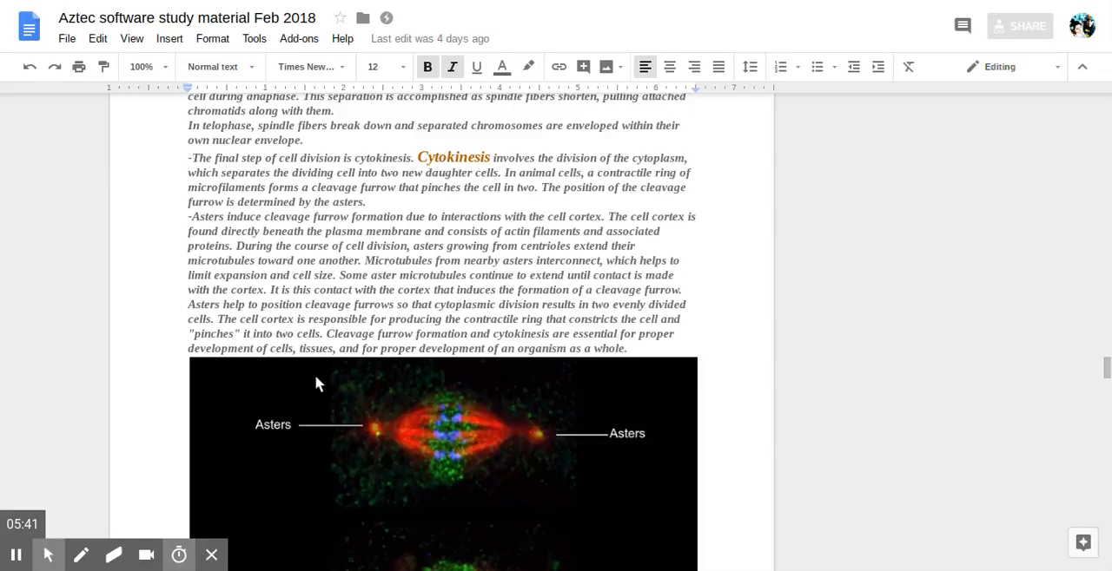
scroll(down, 3)
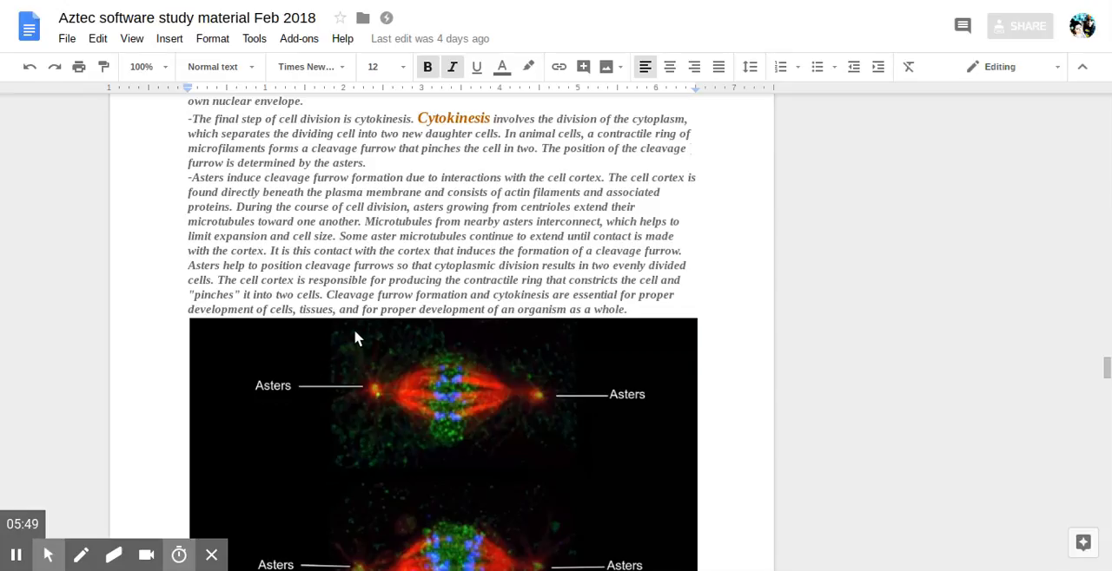
mouse_move(542, 247)
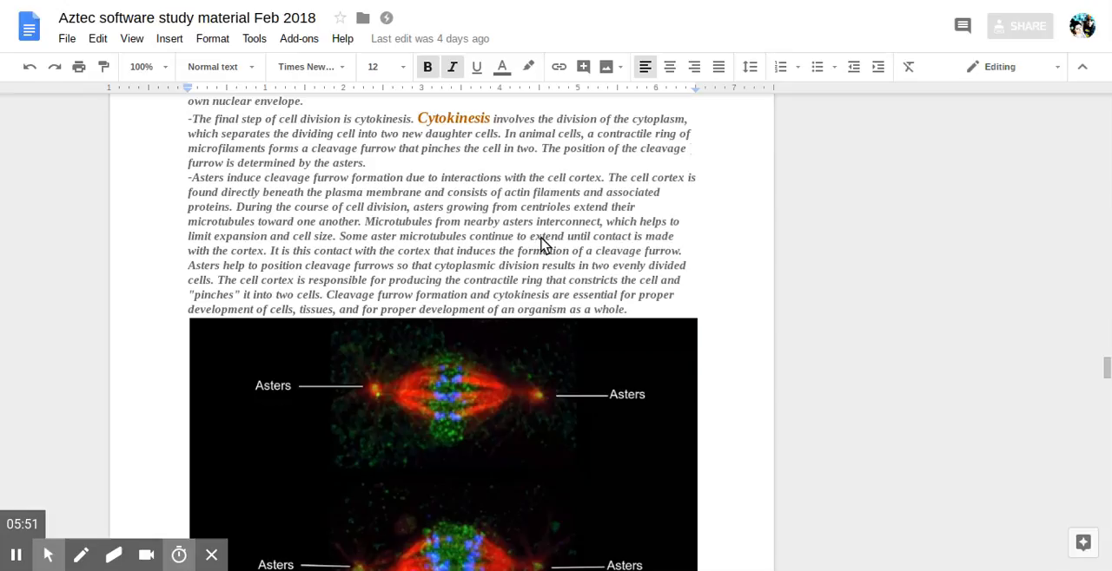
mouse_move(504, 140)
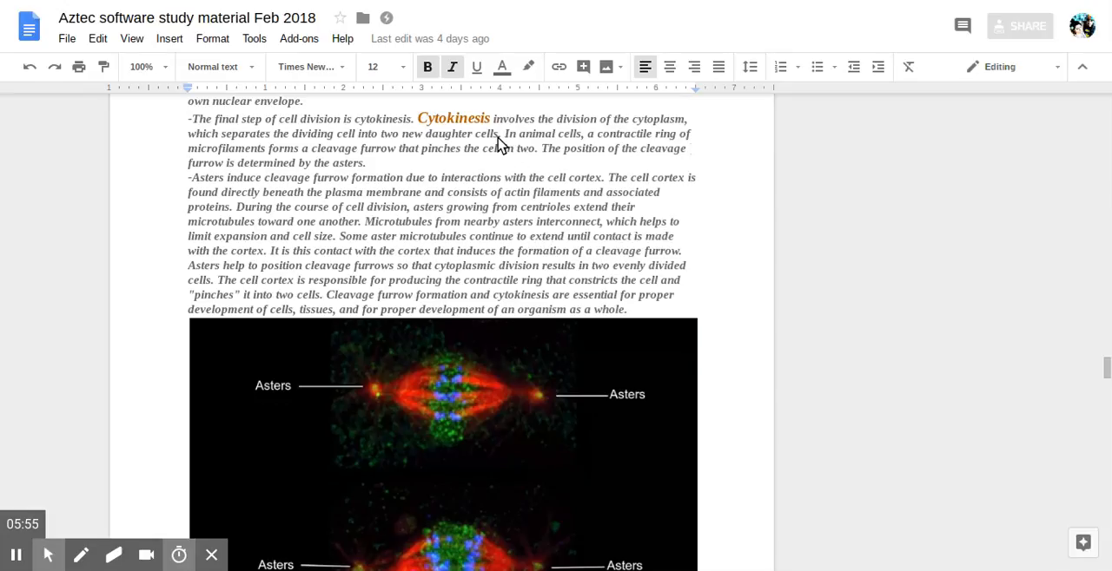
mouse_move(510, 172)
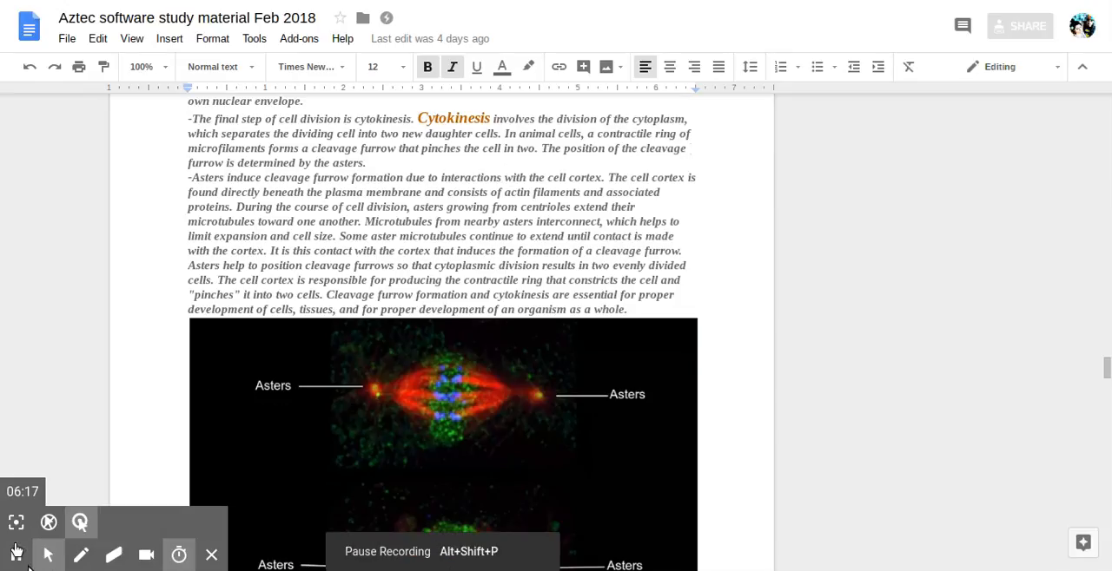
scroll(down, 3)
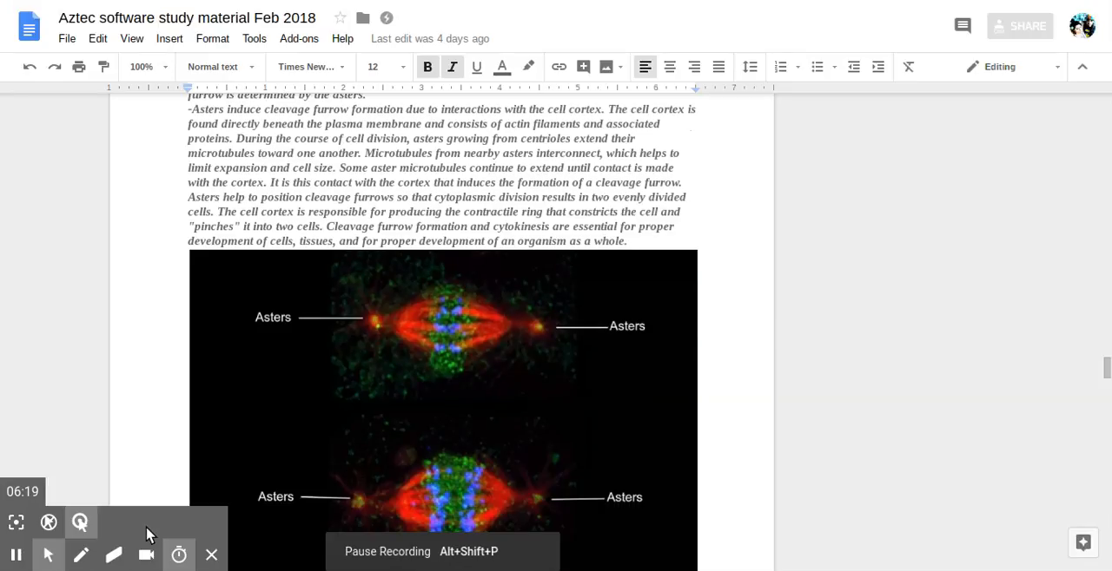
mouse_move(264, 399)
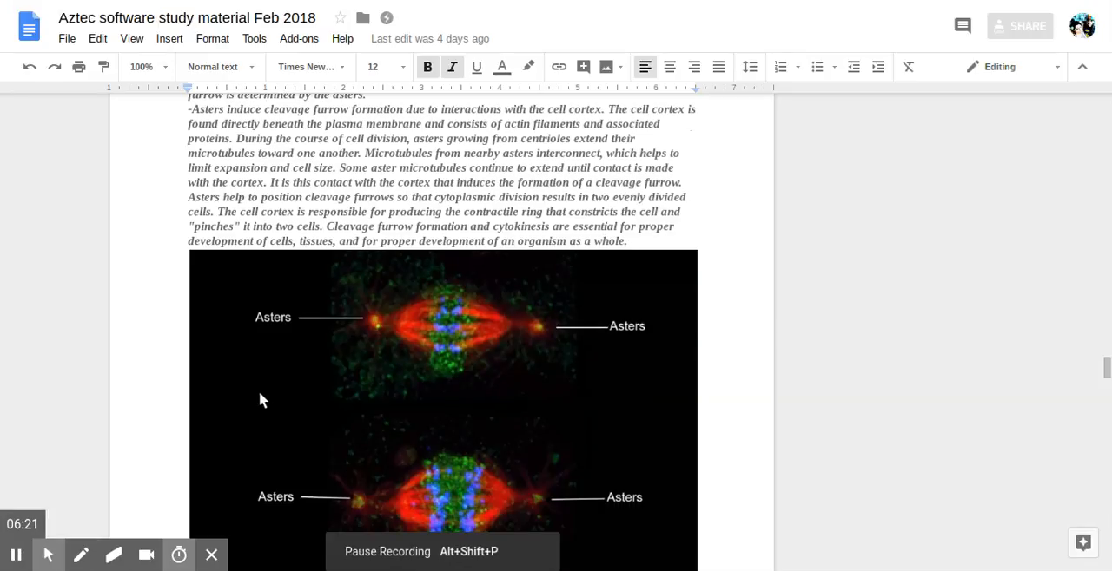
mouse_move(276, 378)
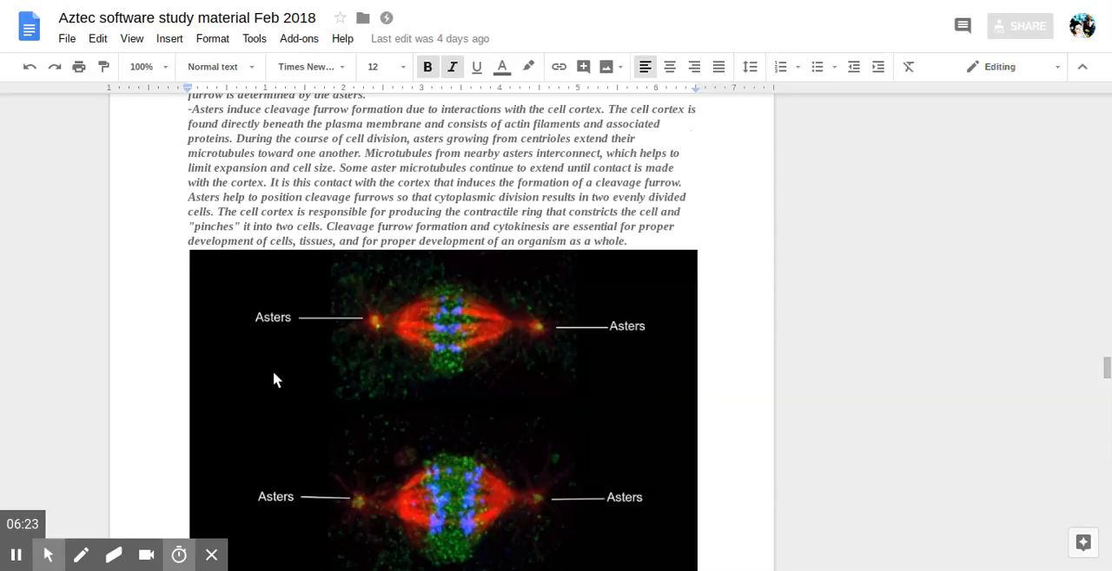
mouse_move(309, 368)
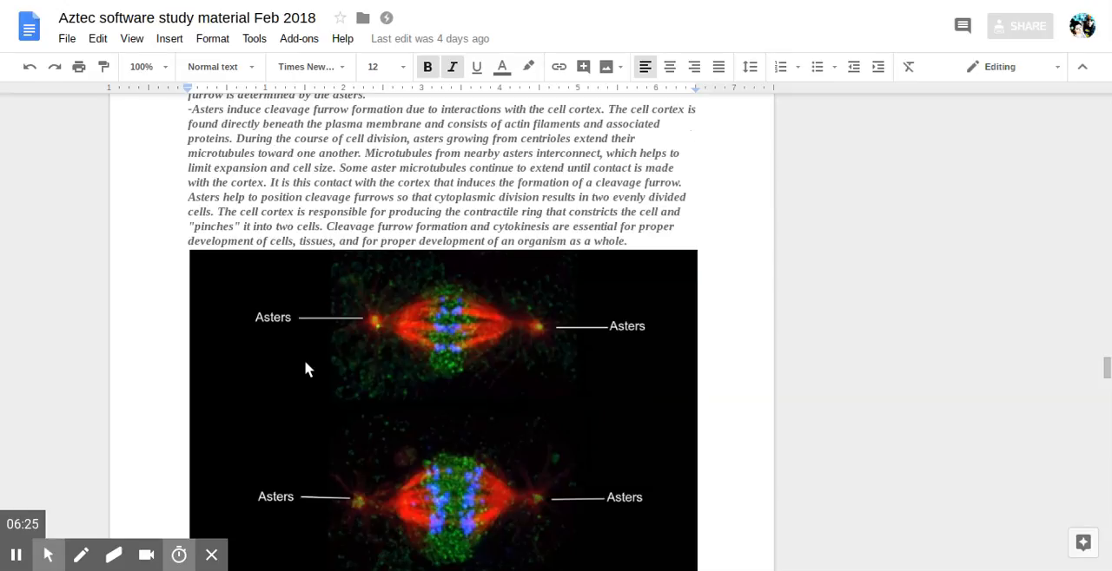
mouse_move(320, 376)
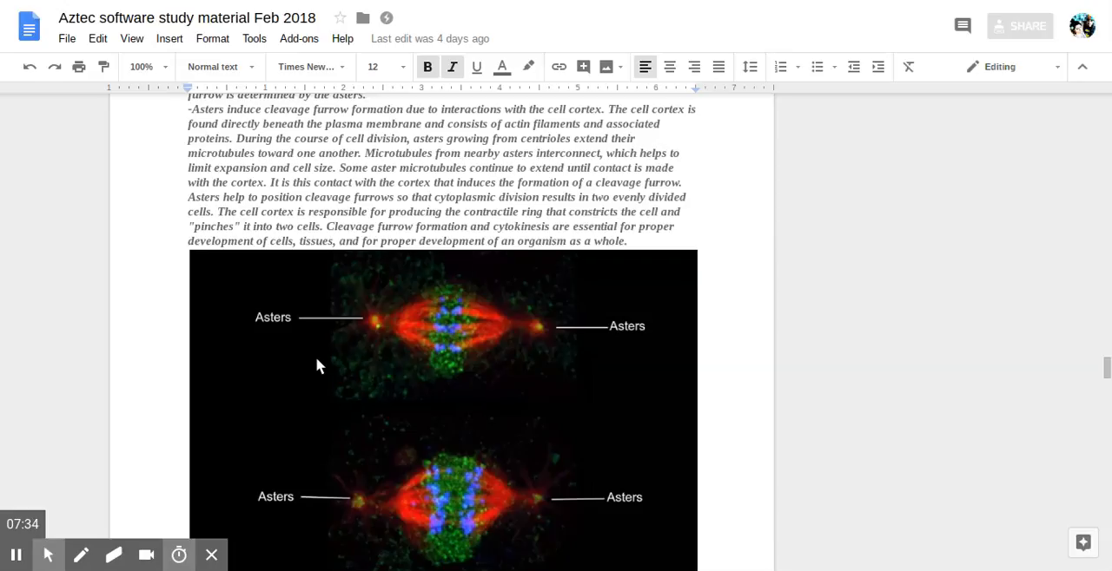
mouse_move(698, 368)
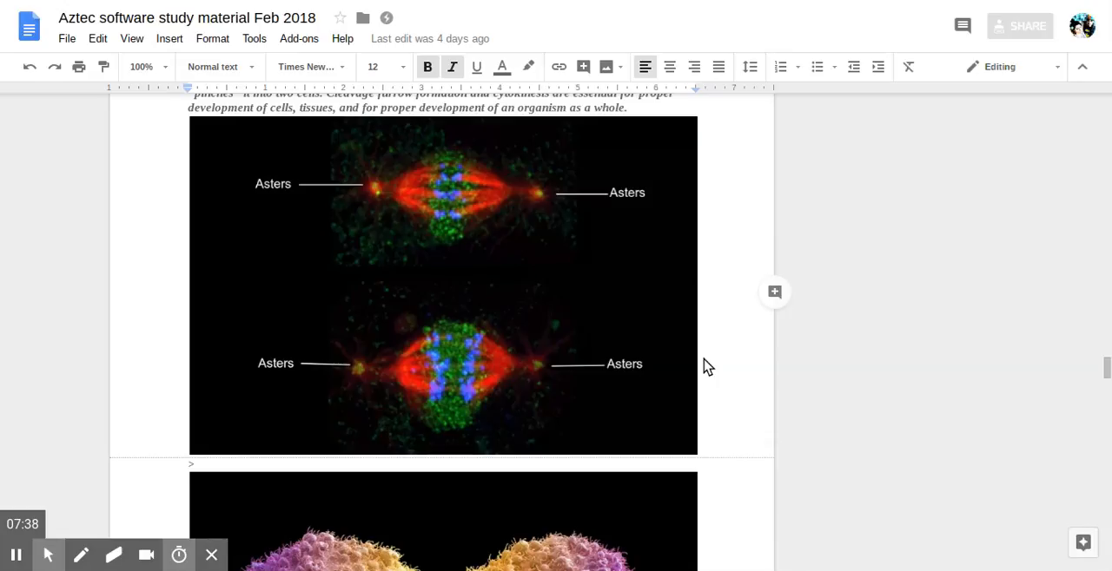
mouse_move(723, 358)
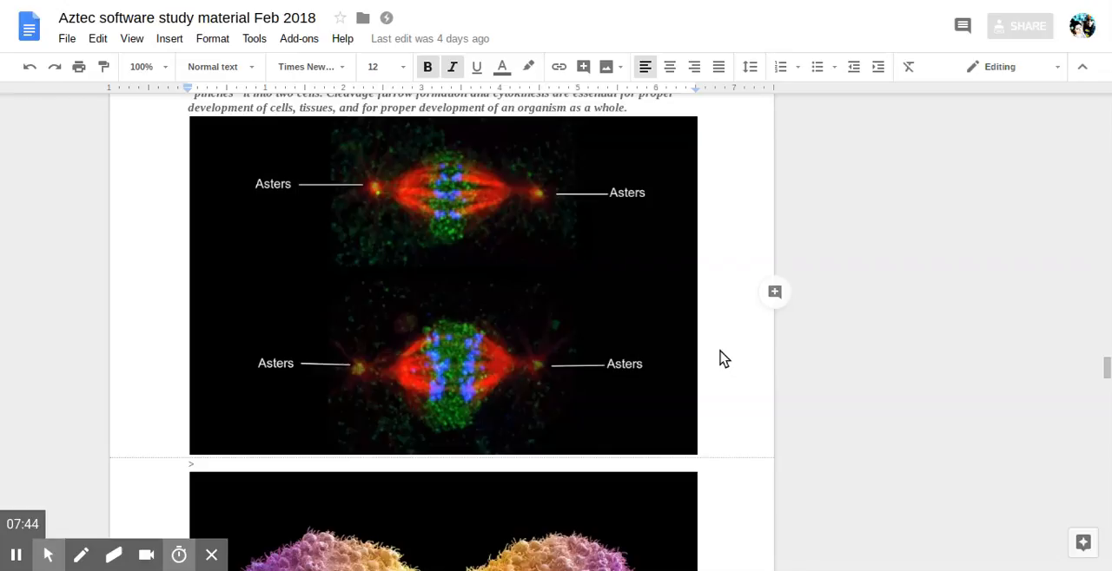
mouse_move(671, 302)
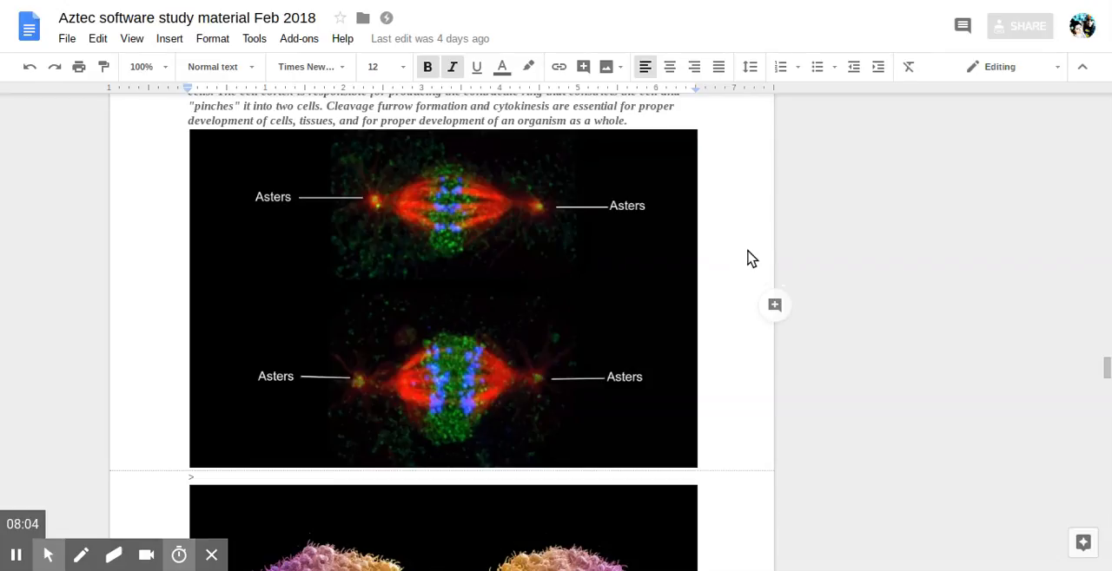
mouse_move(656, 351)
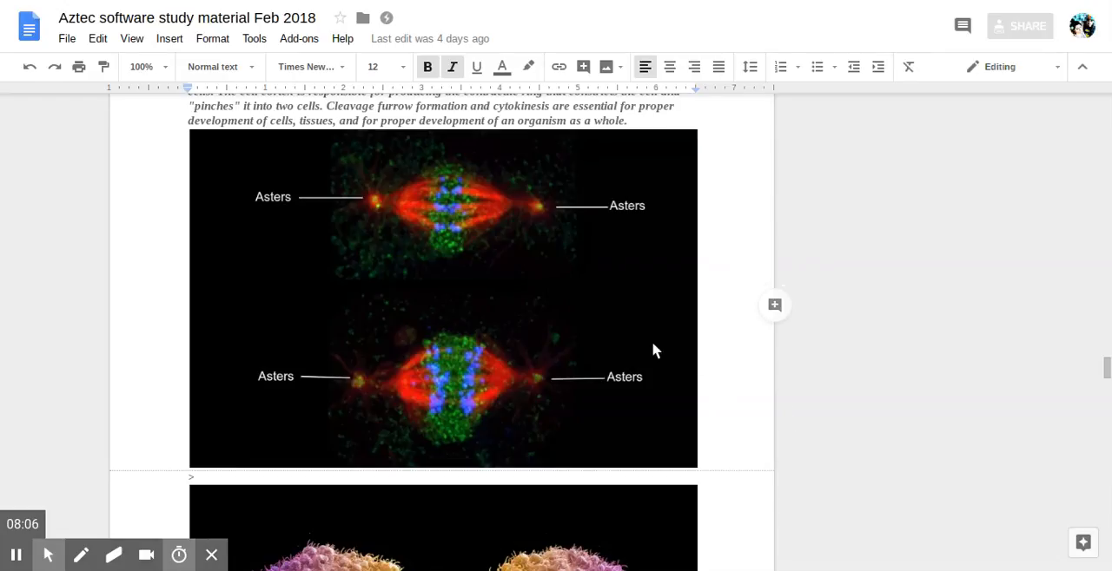
scroll(down, 3)
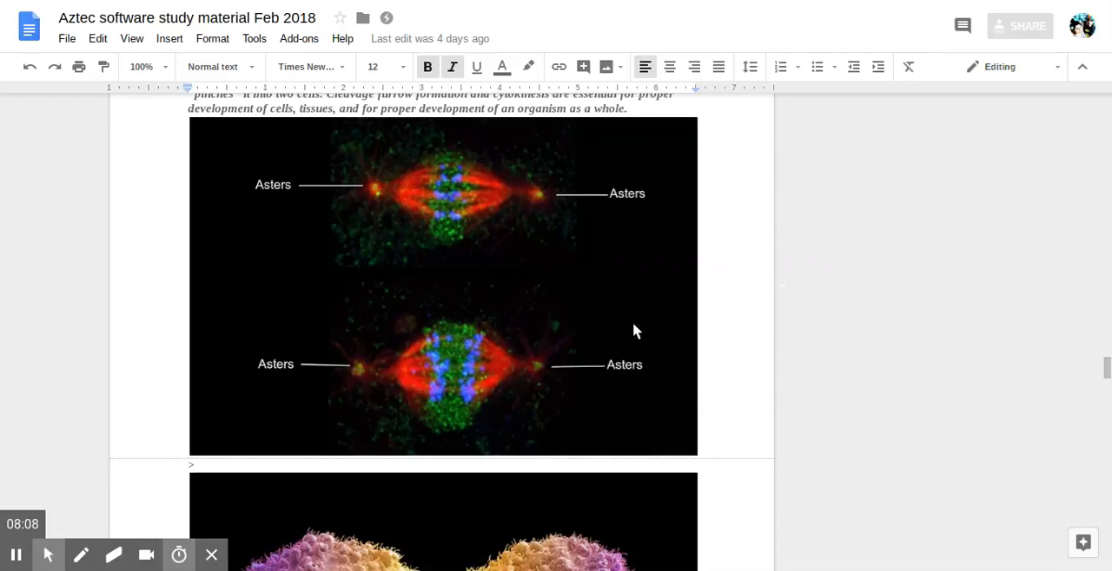
mouse_move(608, 297)
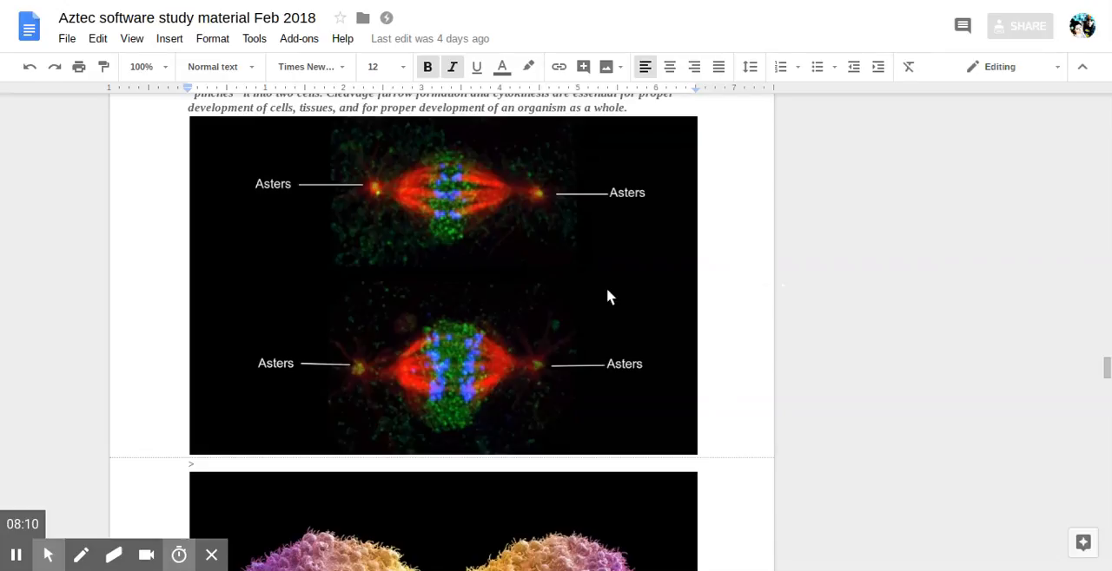
mouse_move(641, 349)
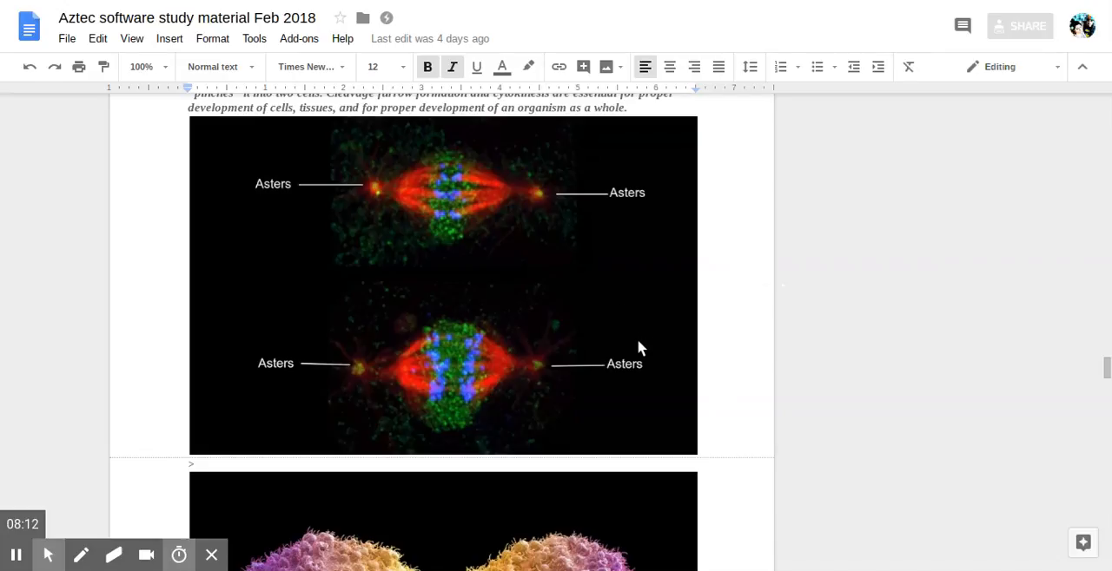
scroll(down, 3)
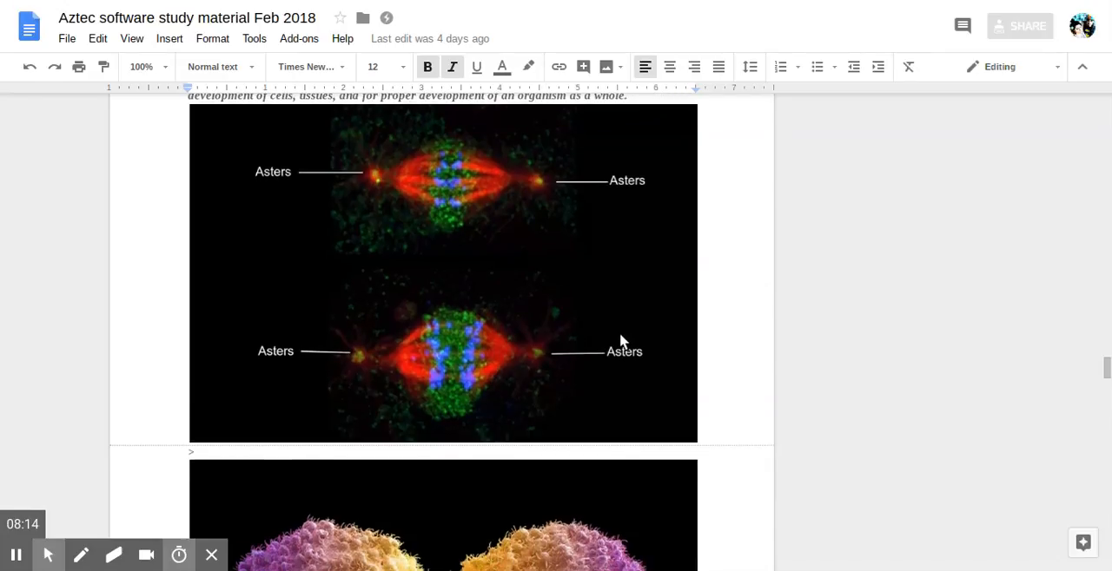
scroll(down, 3)
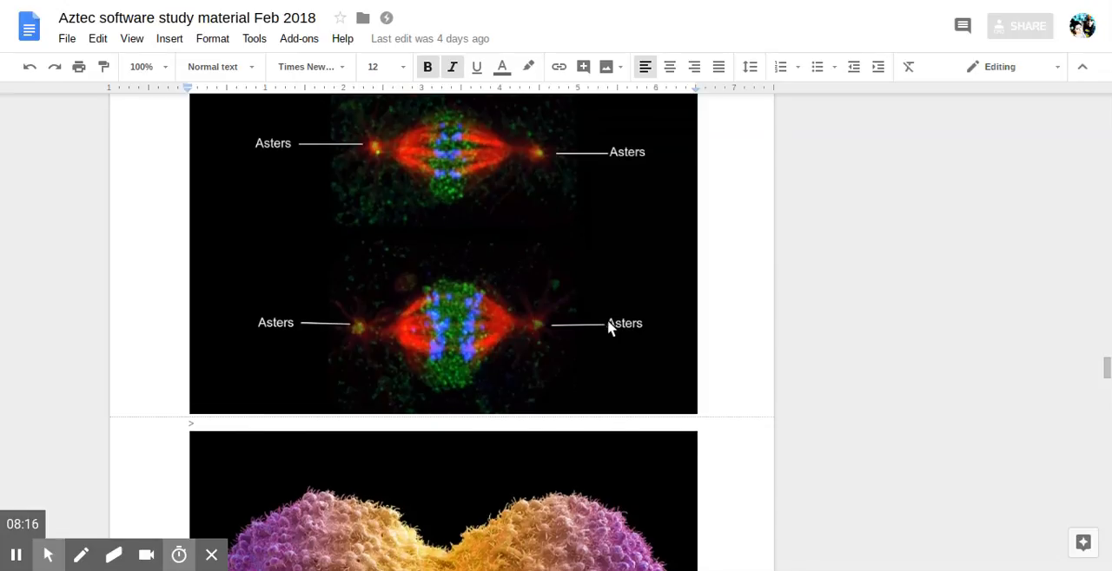
scroll(down, 3)
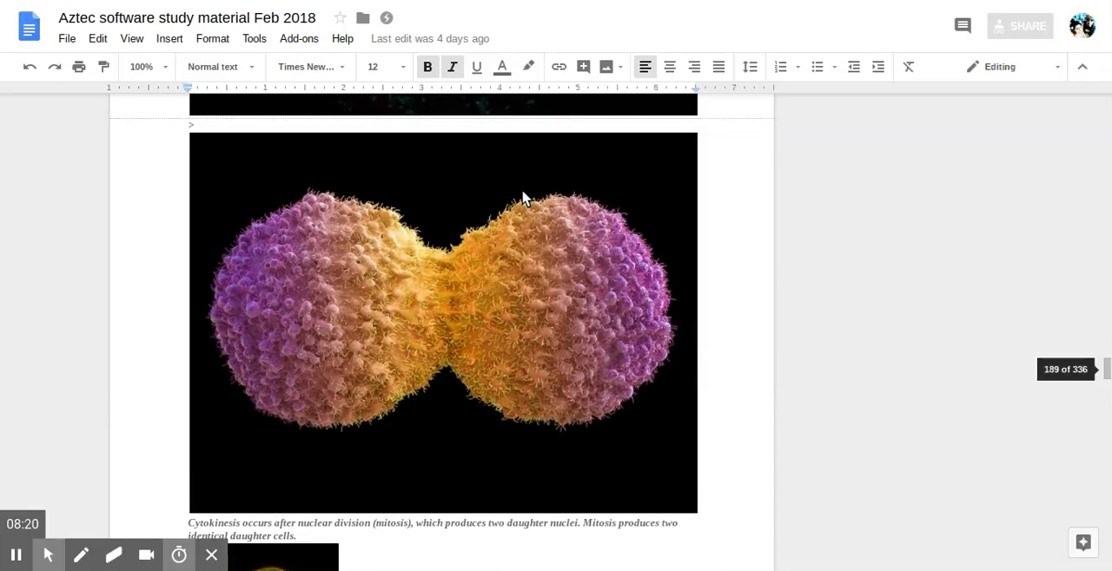
scroll(down, 3)
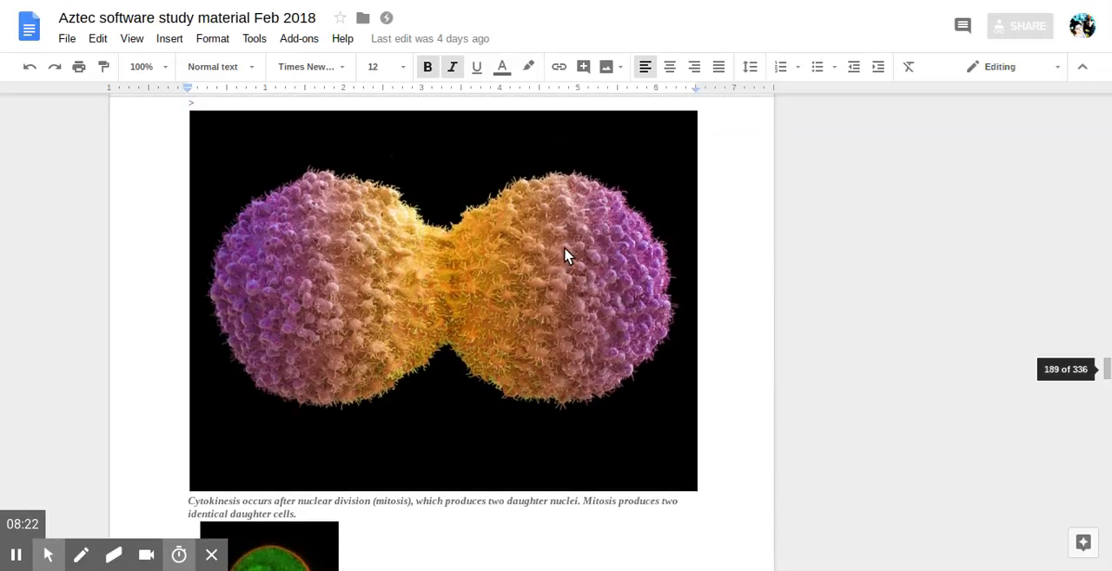
mouse_move(834, 449)
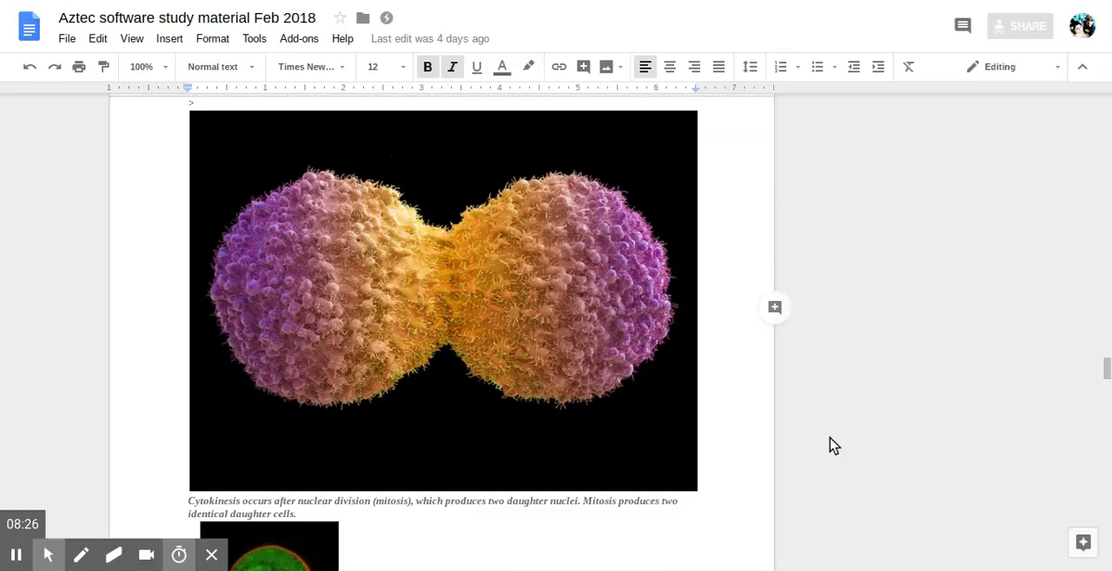
mouse_move(642, 410)
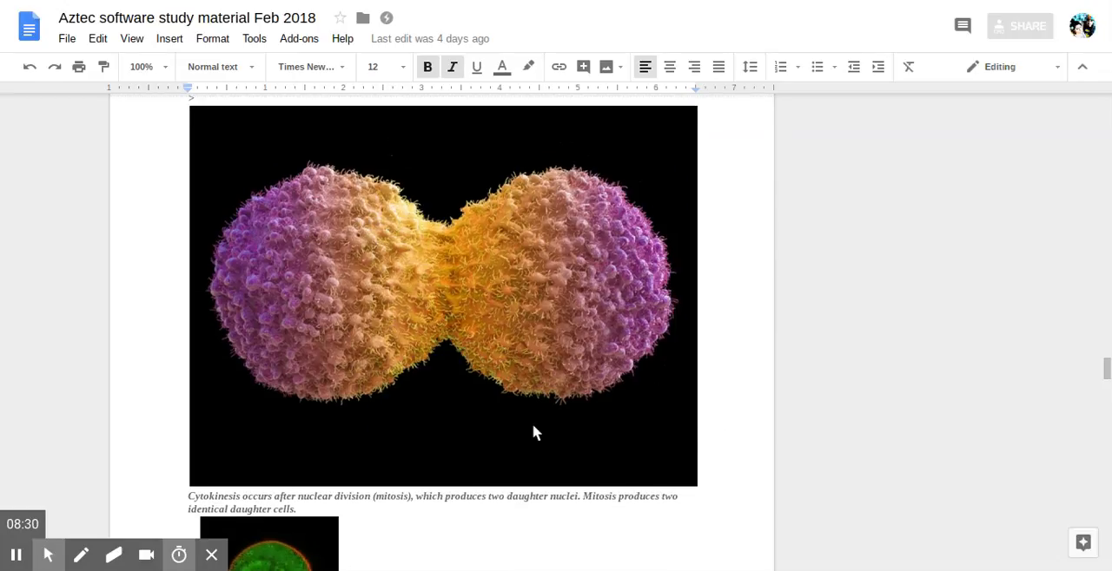
scroll(down, 3)
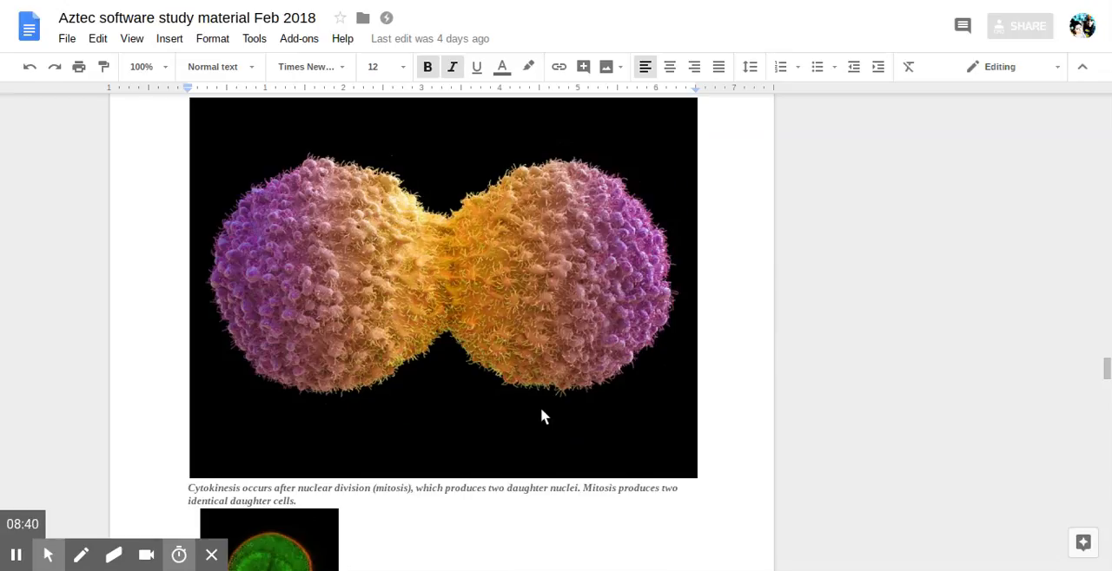
scroll(down, 3)
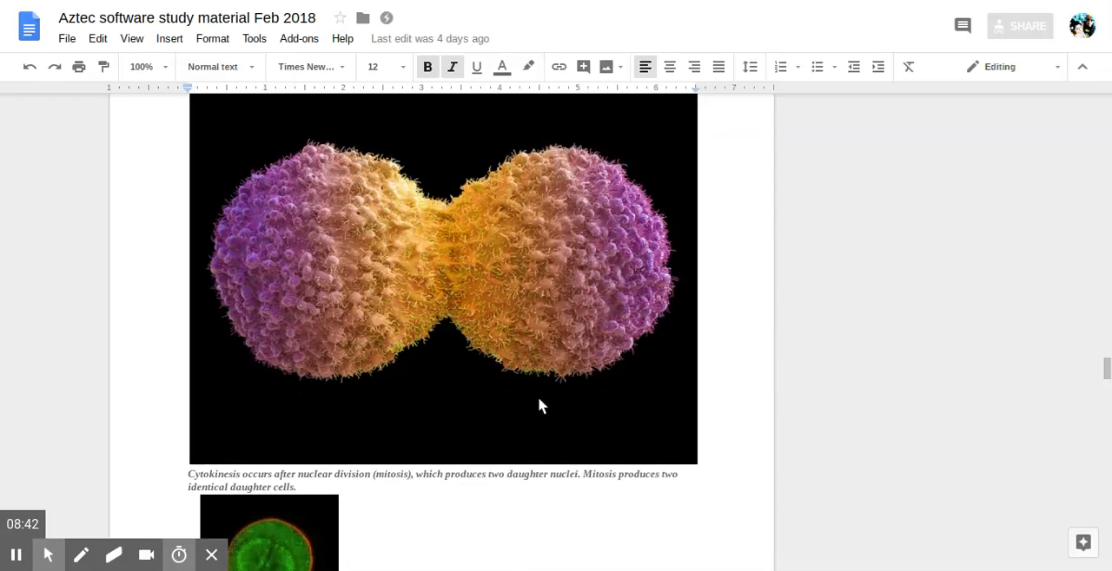
scroll(down, 3)
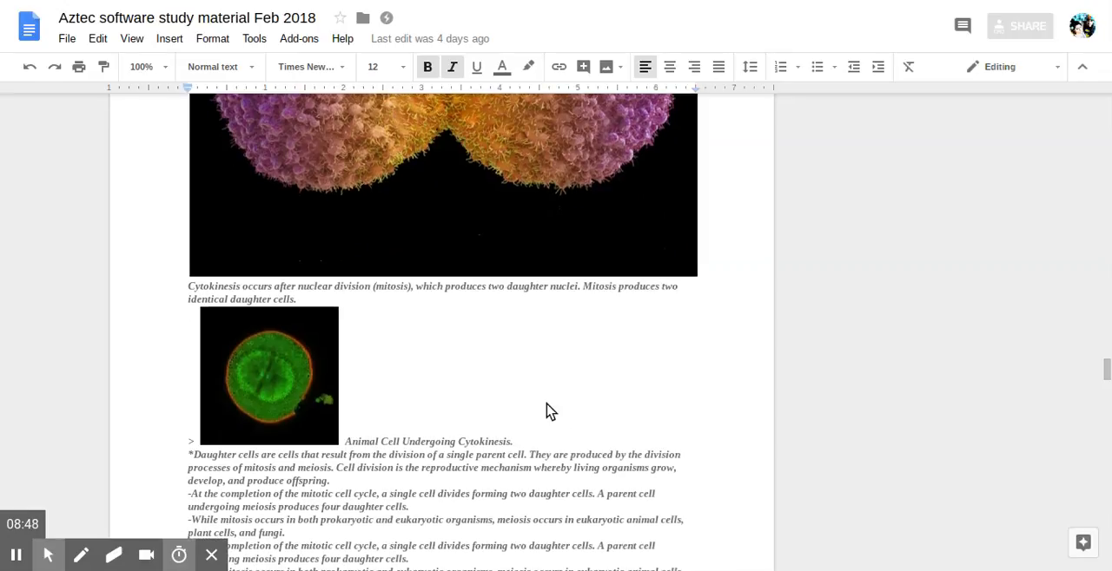
scroll(down, 3)
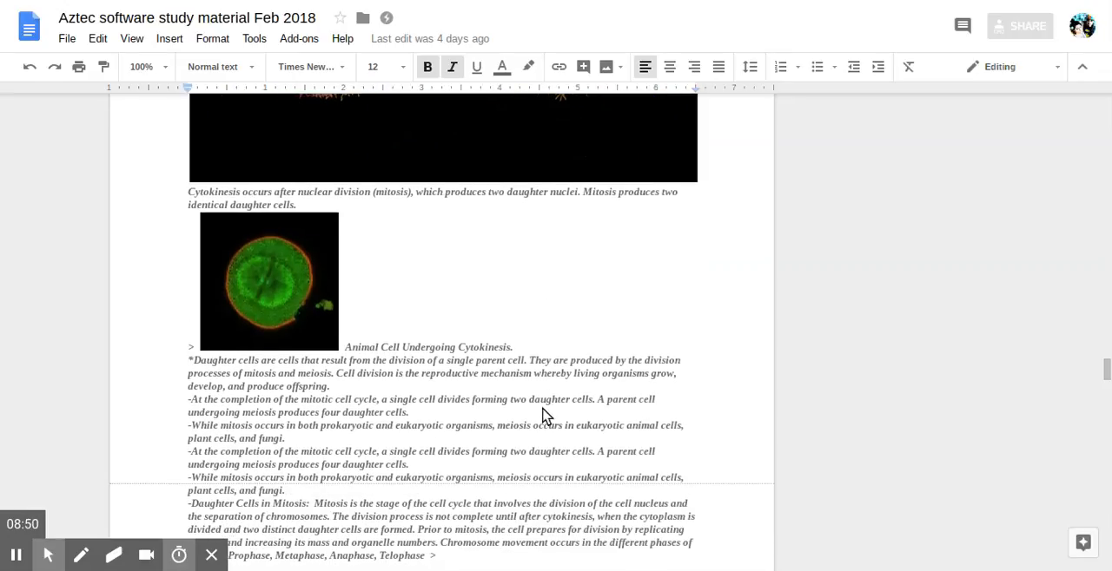
scroll(down, 3)
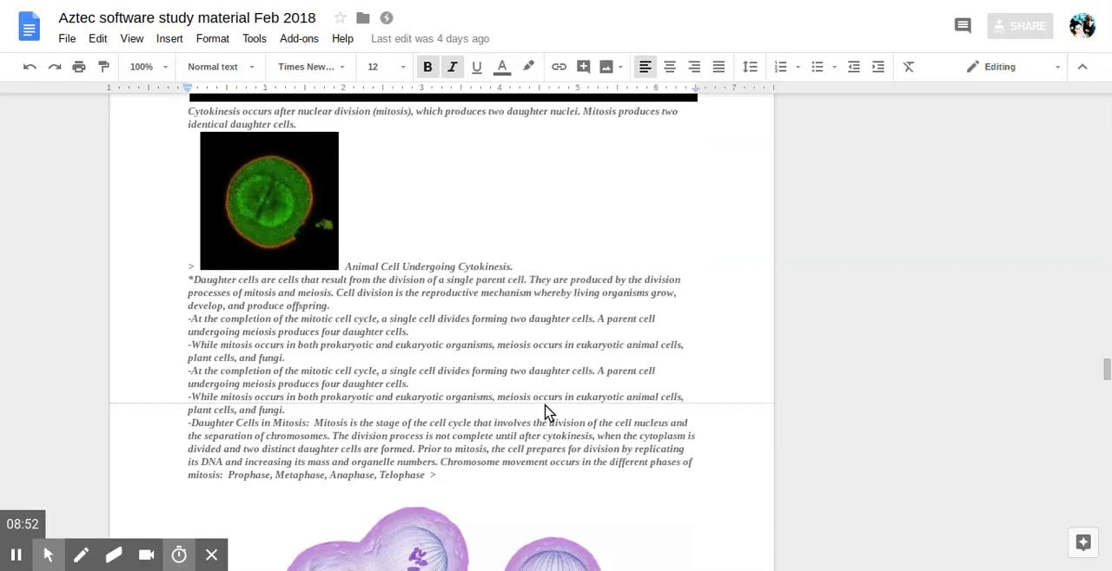
scroll(down, 3)
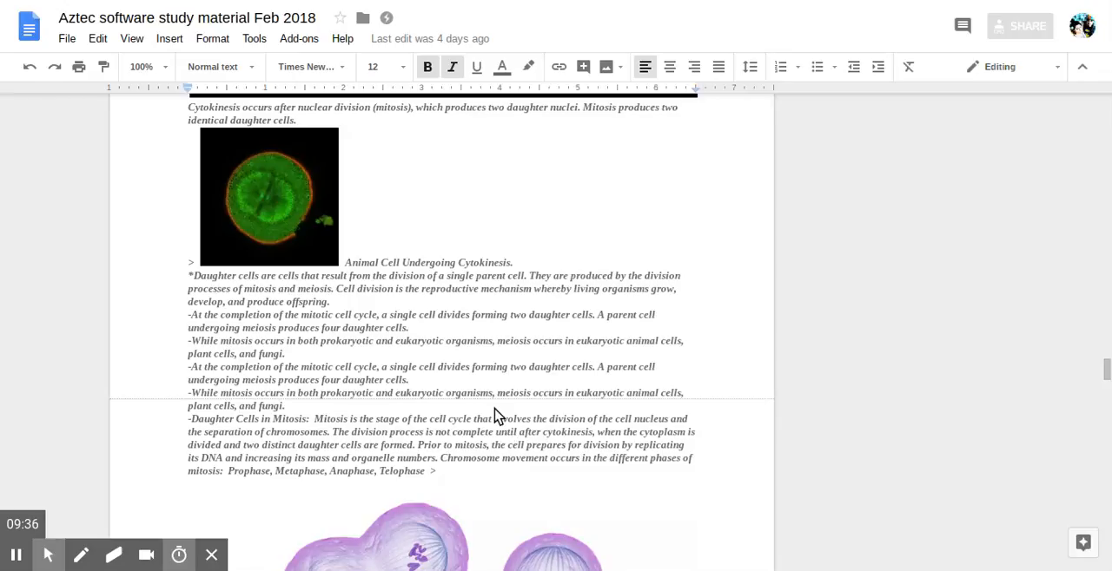
mouse_move(234, 402)
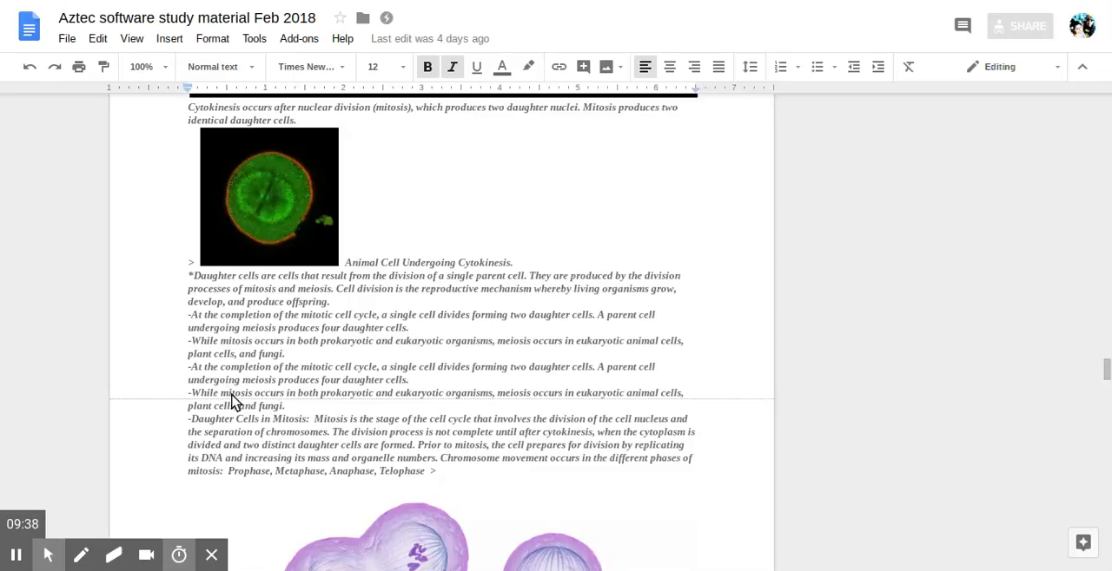
mouse_move(247, 408)
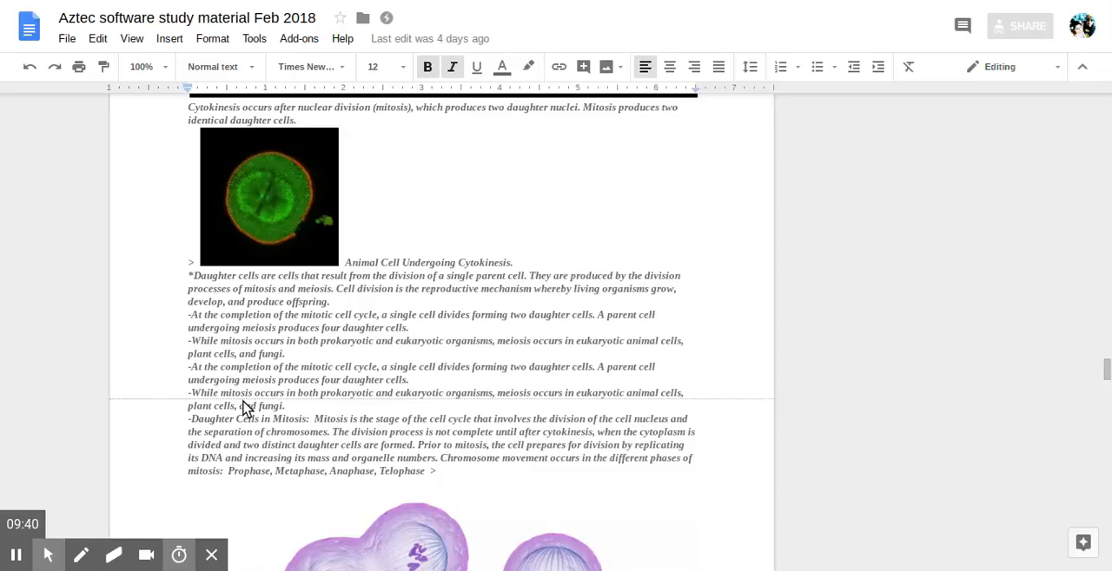
mouse_move(264, 413)
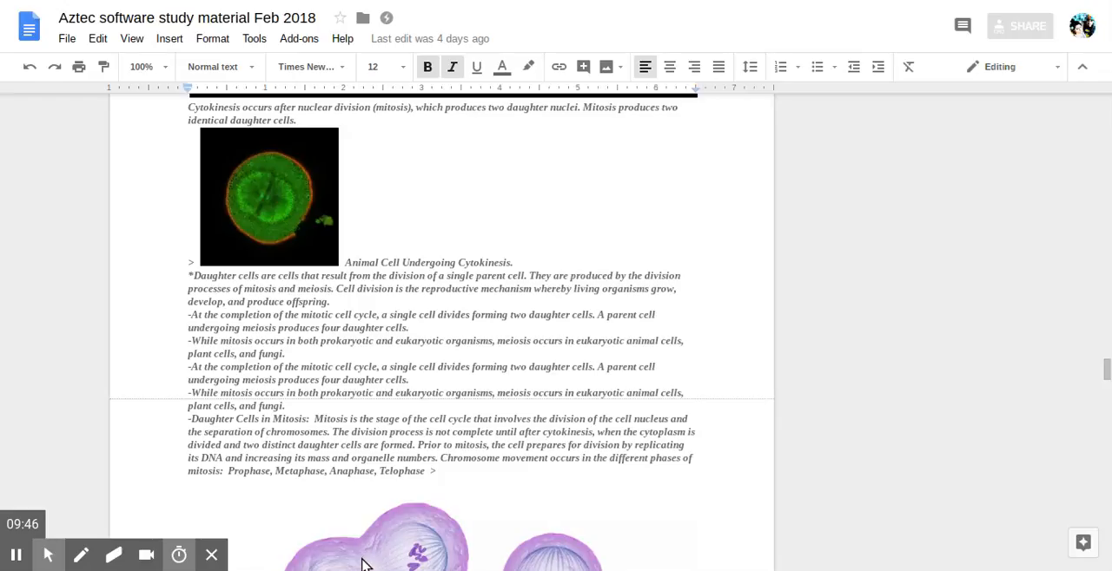
mouse_move(378, 479)
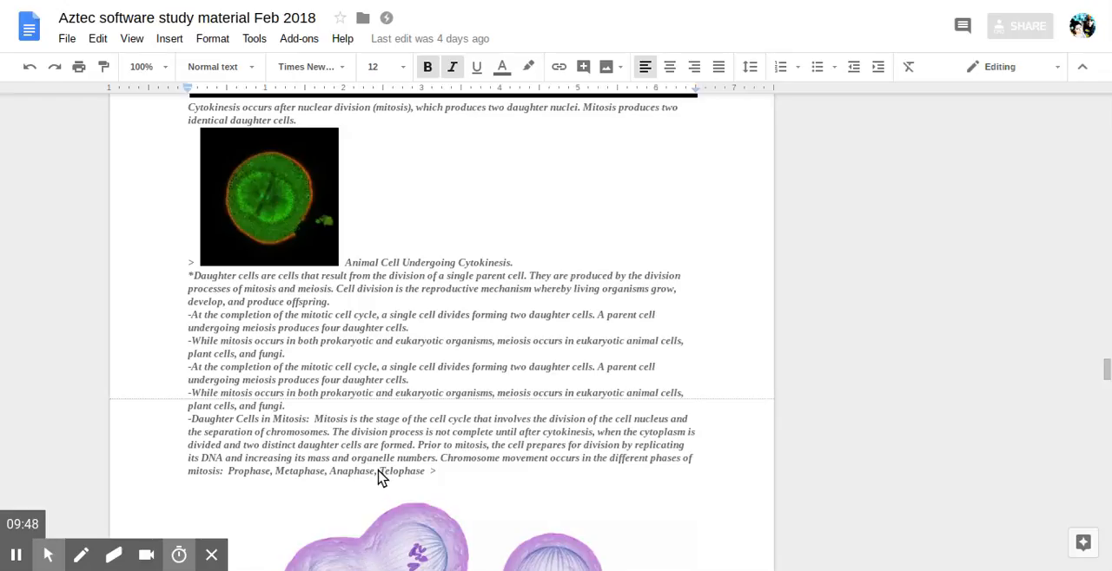
mouse_move(359, 424)
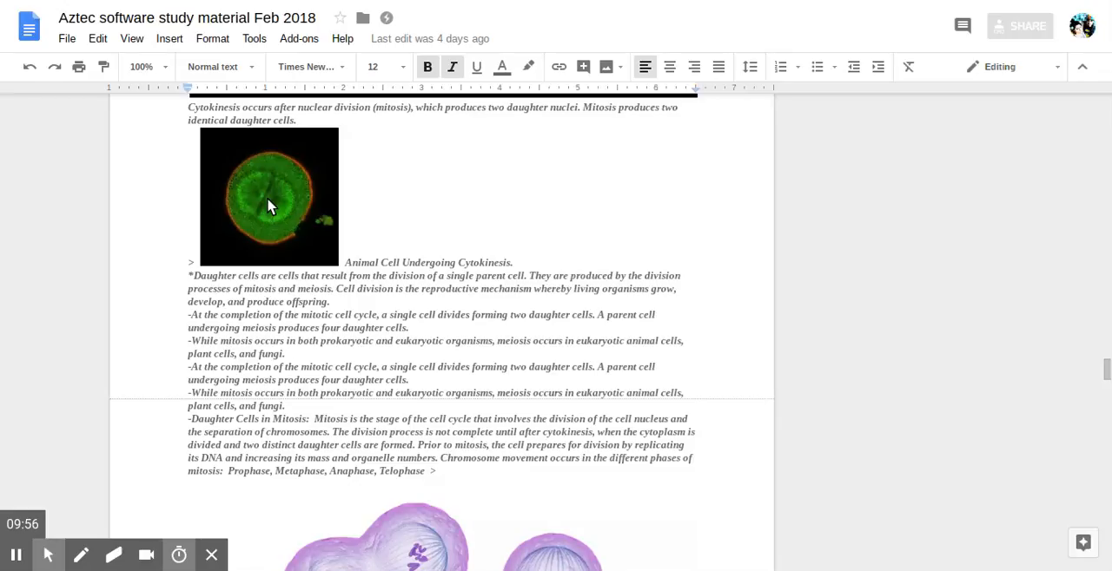
mouse_move(297, 241)
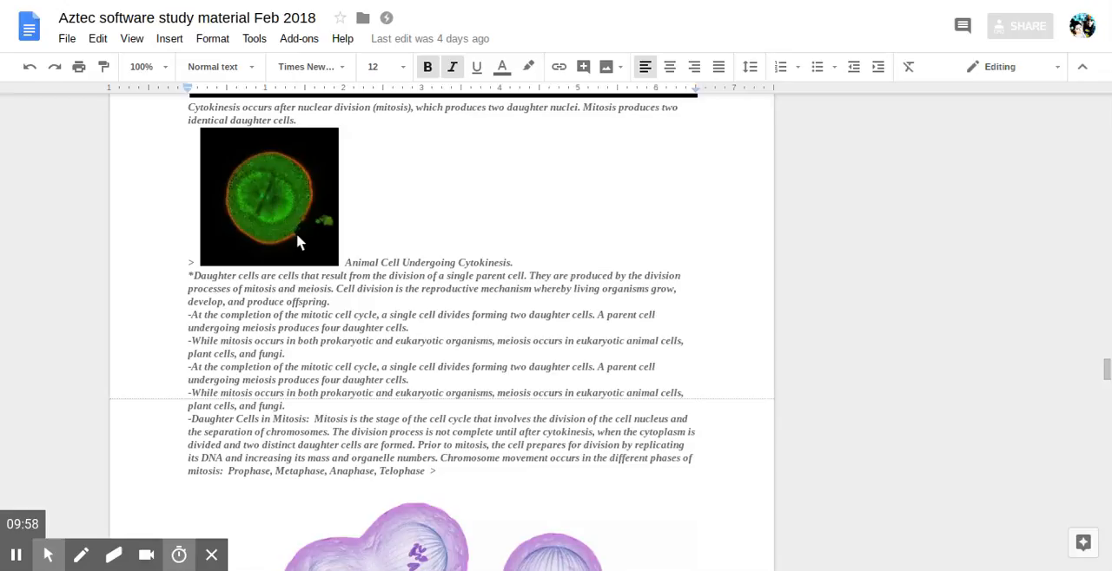